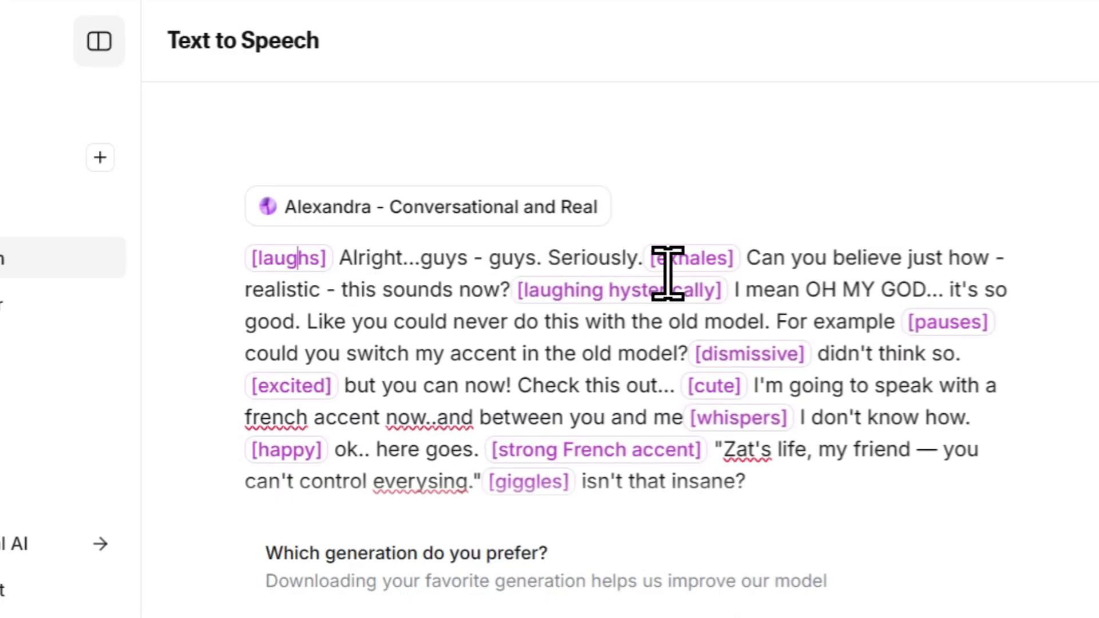
# Step: Scroll the Eleven v3 showcase past the demo cards and playground to the audio-tags section, then start a fresh tab
pyautogui.doubleClick(689, 257)
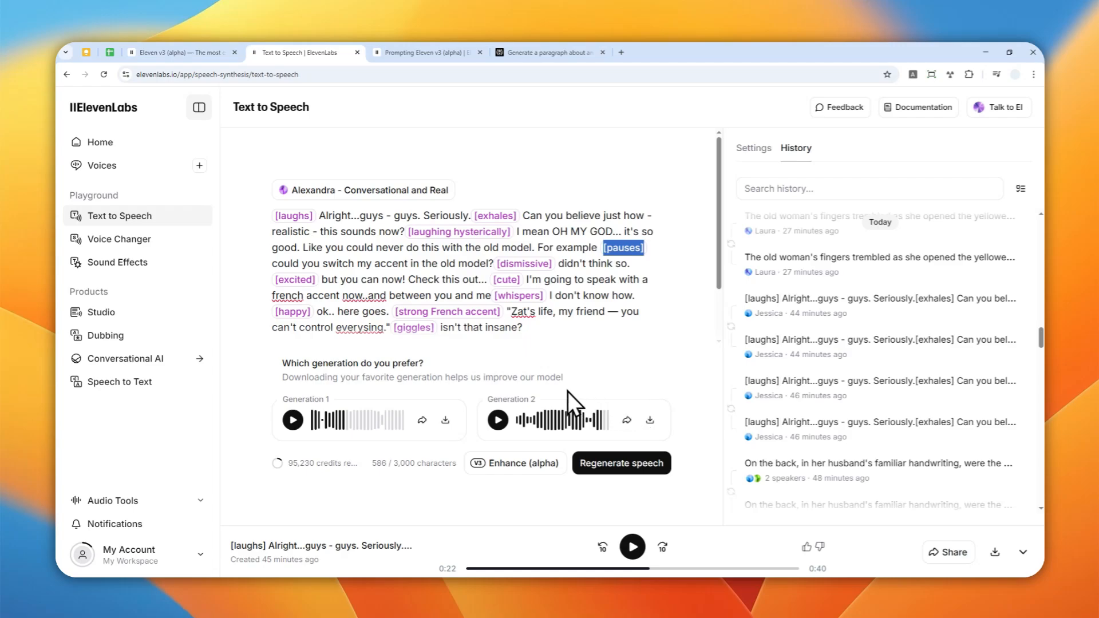
pyautogui.click(180, 51)
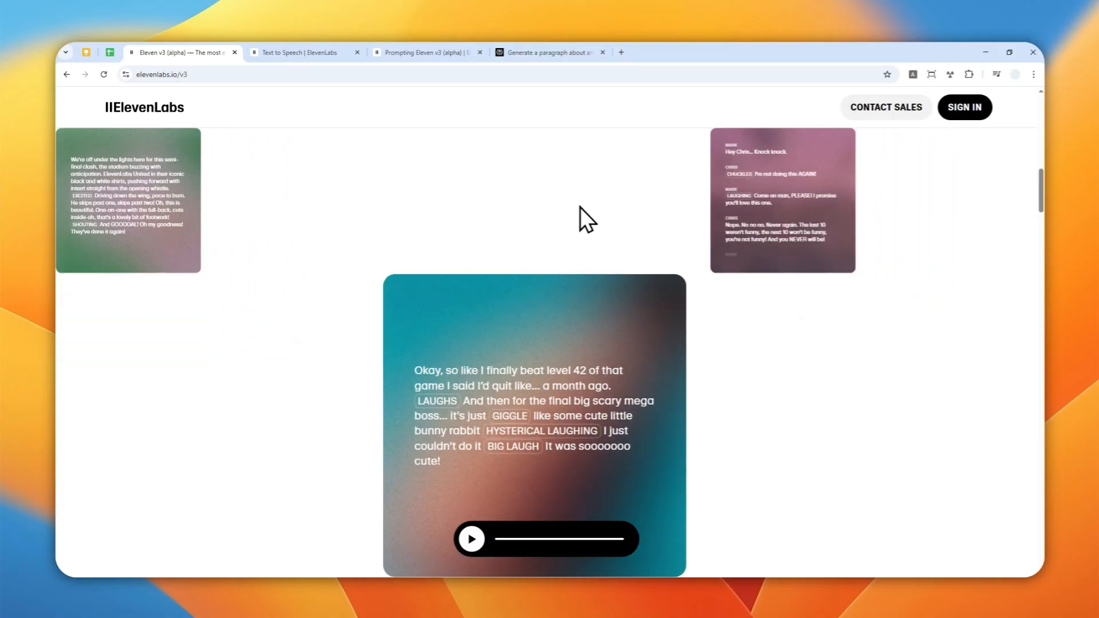
pyautogui.moveTo(536, 330)
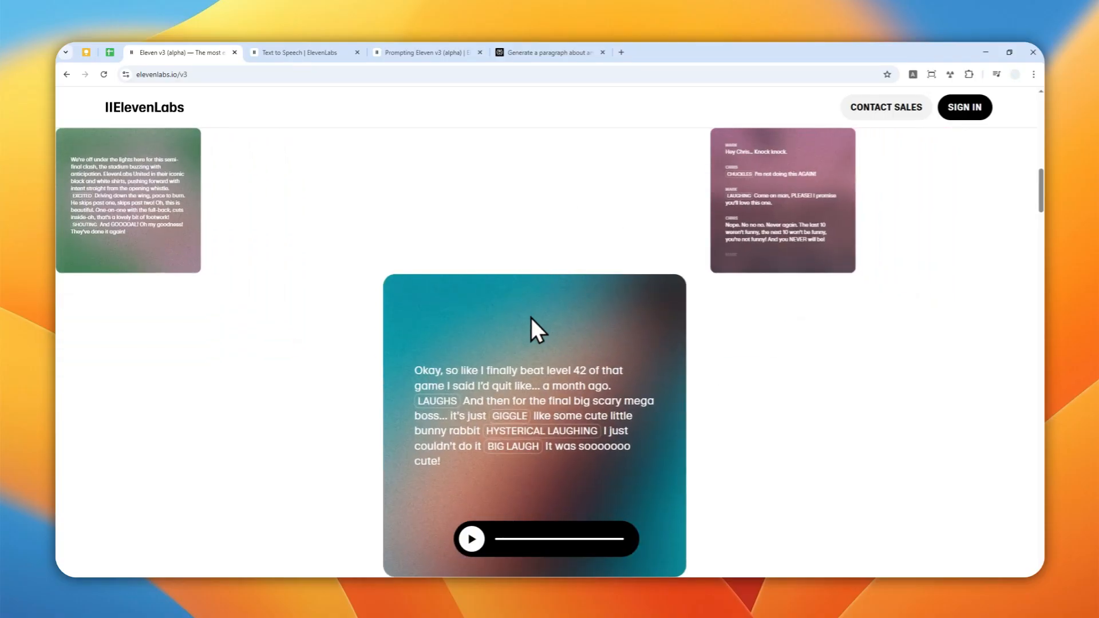
pyautogui.scroll(-3)
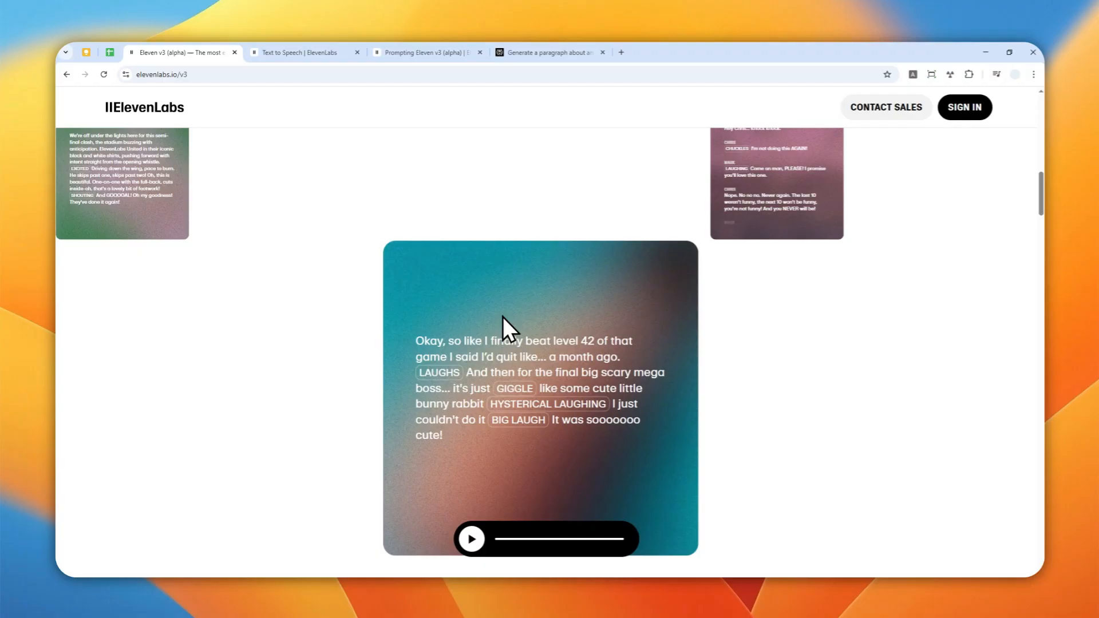
pyautogui.scroll(-3)
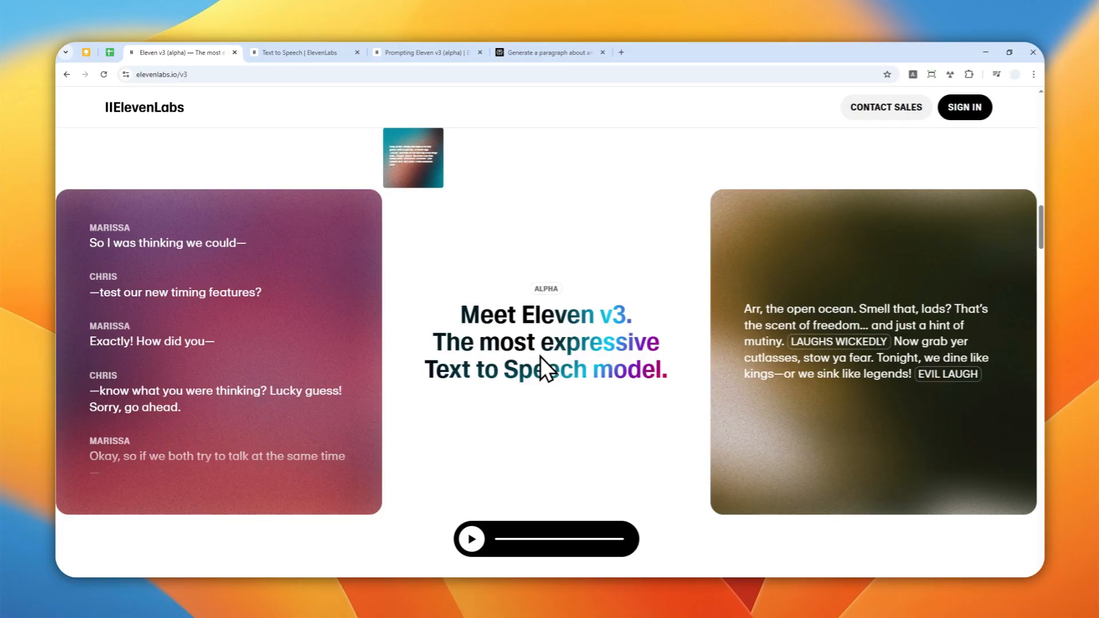
pyautogui.scroll(-3)
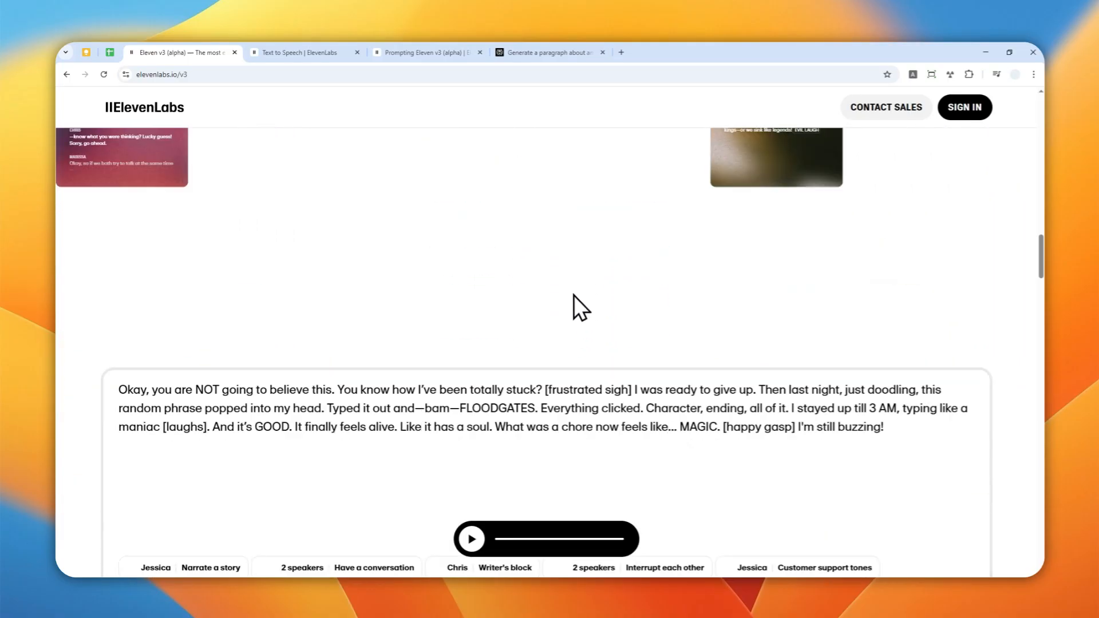
pyautogui.scroll(-3)
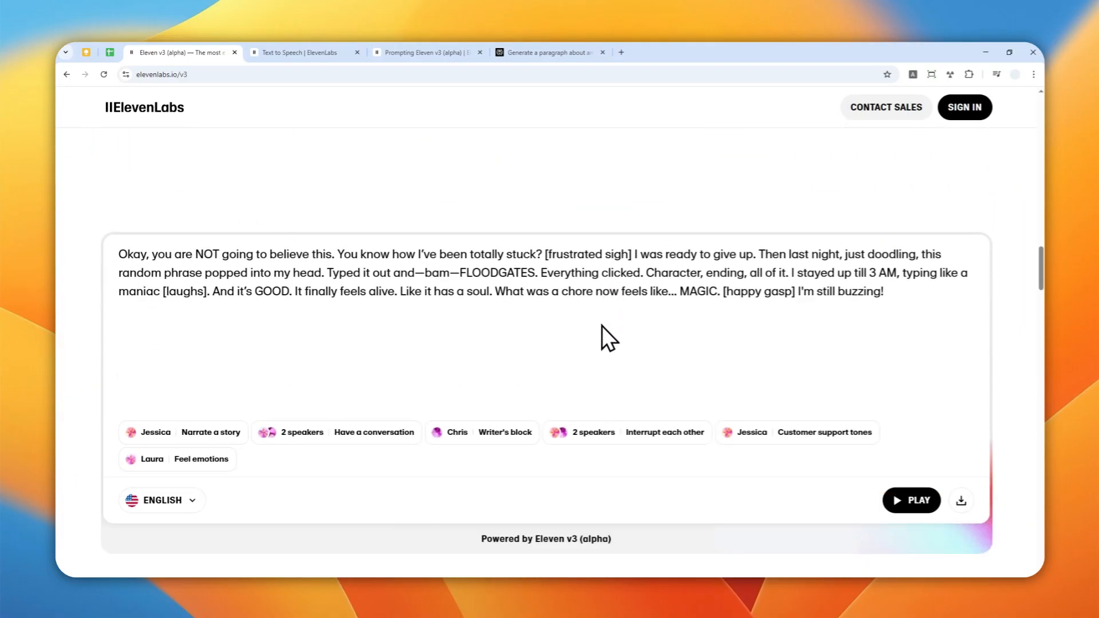
pyautogui.moveTo(604, 329)
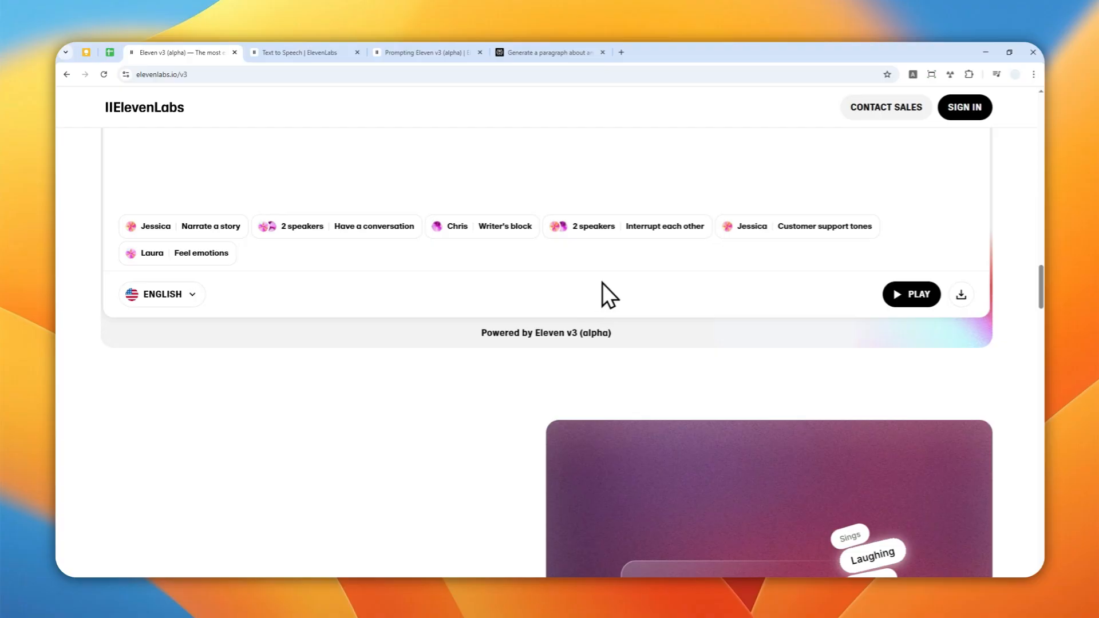
pyautogui.moveTo(601, 294)
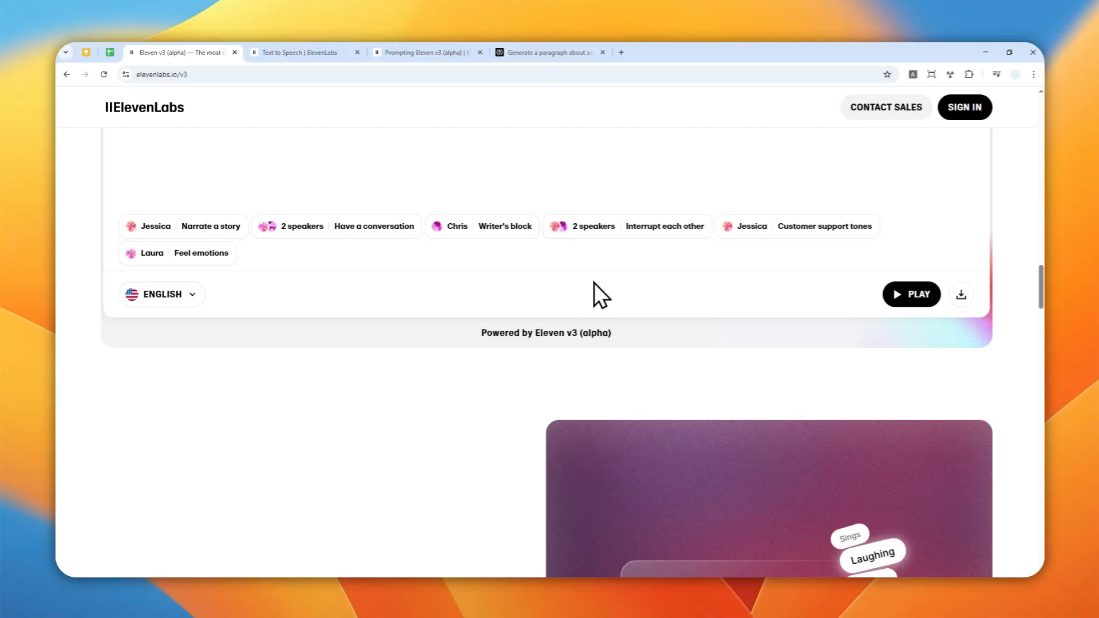
pyautogui.moveTo(575, 302)
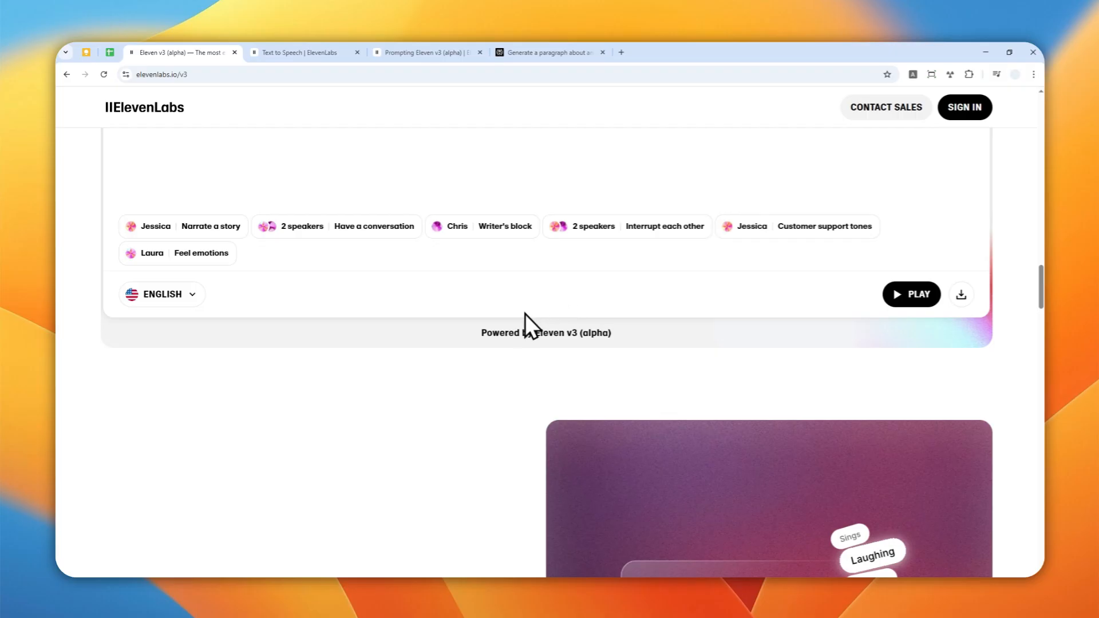
pyautogui.scroll(-3)
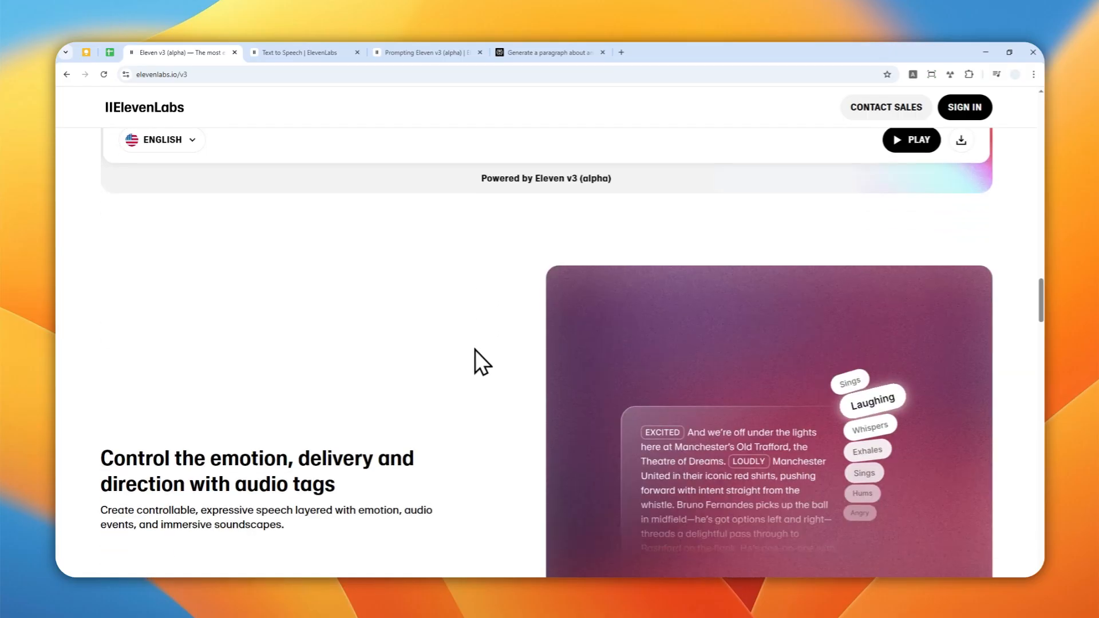
pyautogui.scroll(-3)
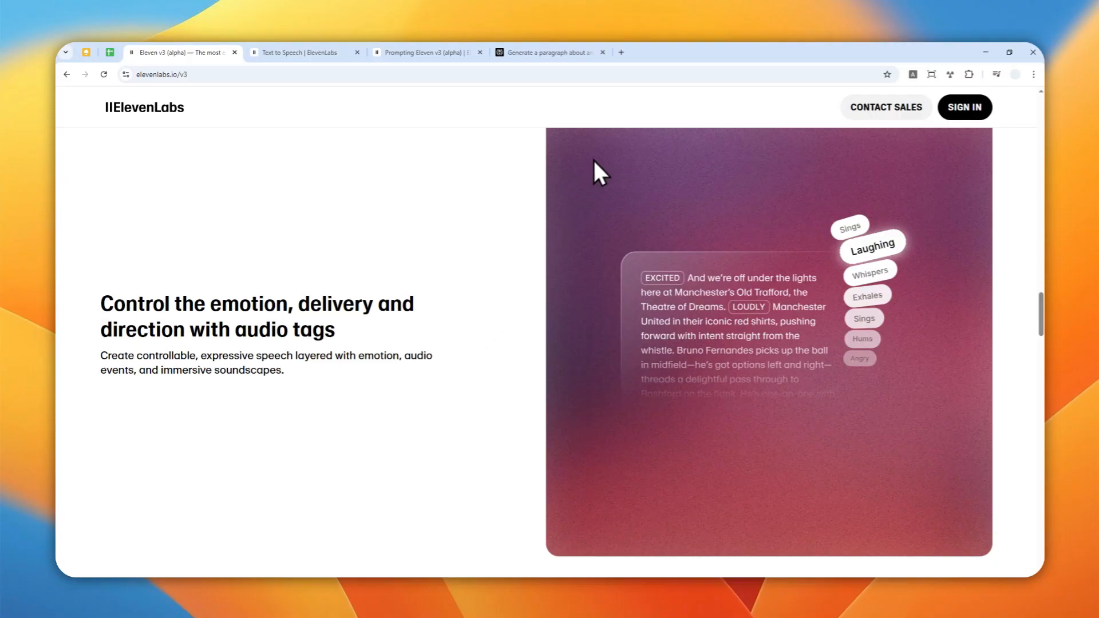
pyautogui.click(620, 52)
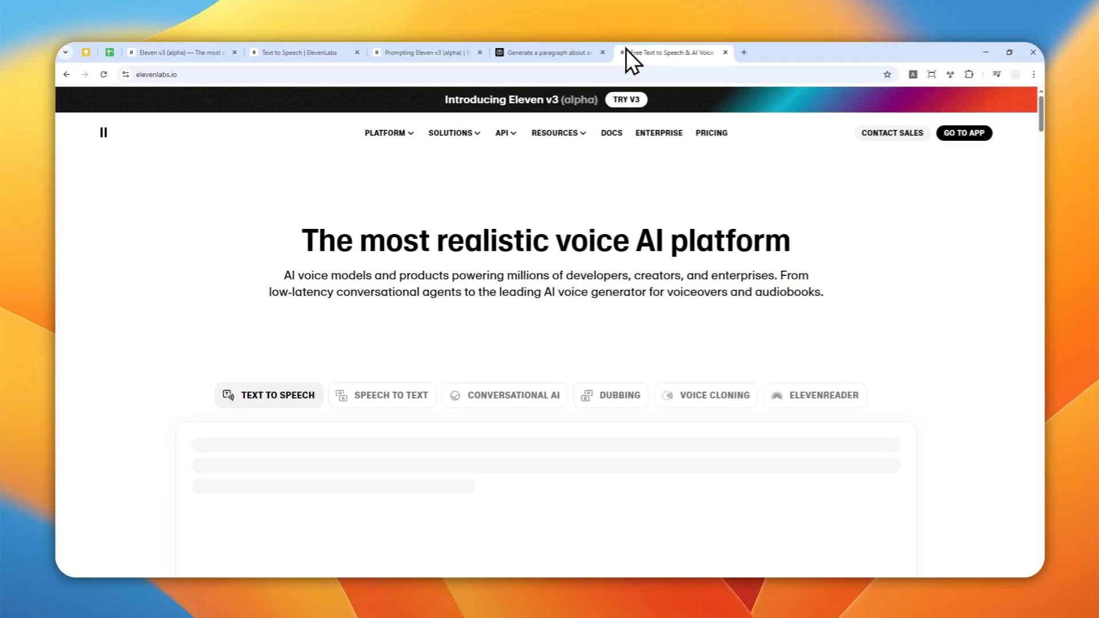
# Step: Go from the elevenlabs.io homepage into the signed-in app workspace home
pyautogui.click(964, 133)
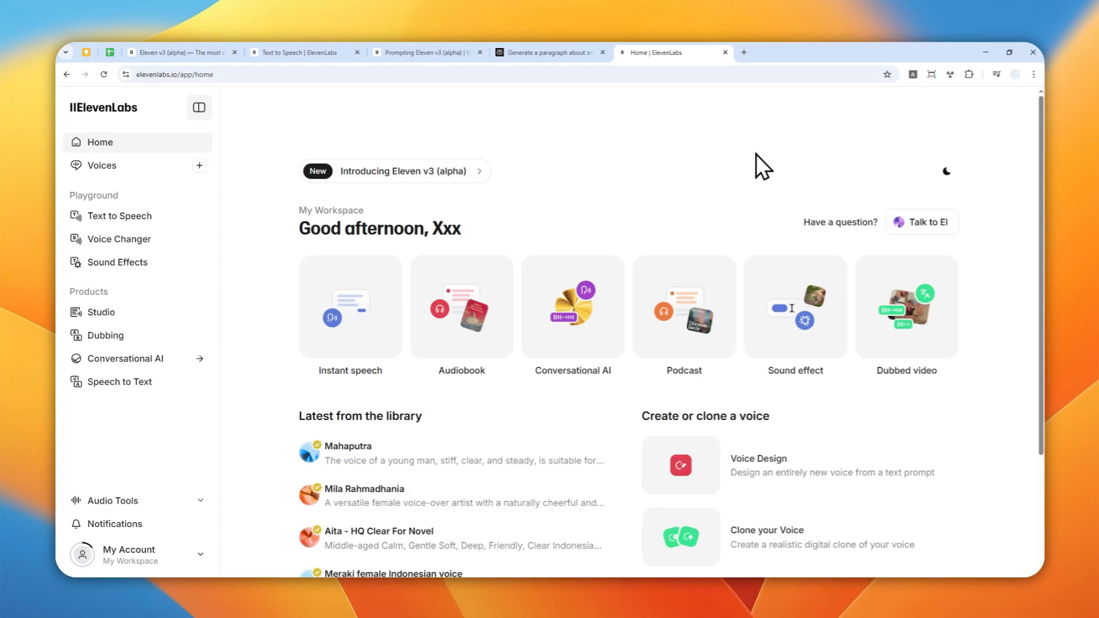
pyautogui.moveTo(817, 174)
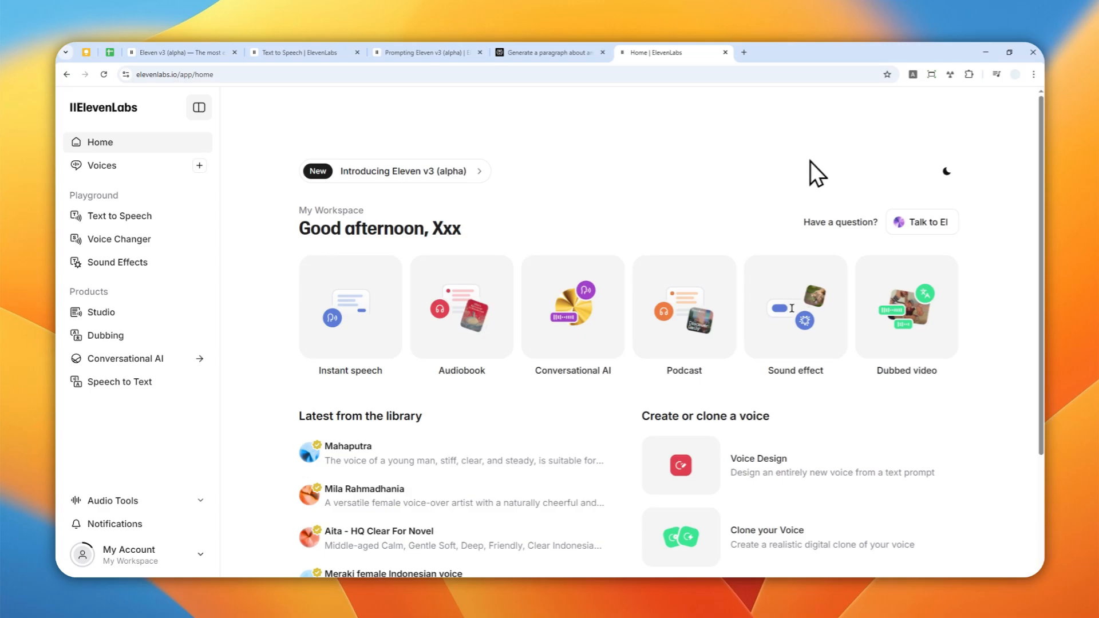
pyautogui.moveTo(988, 161)
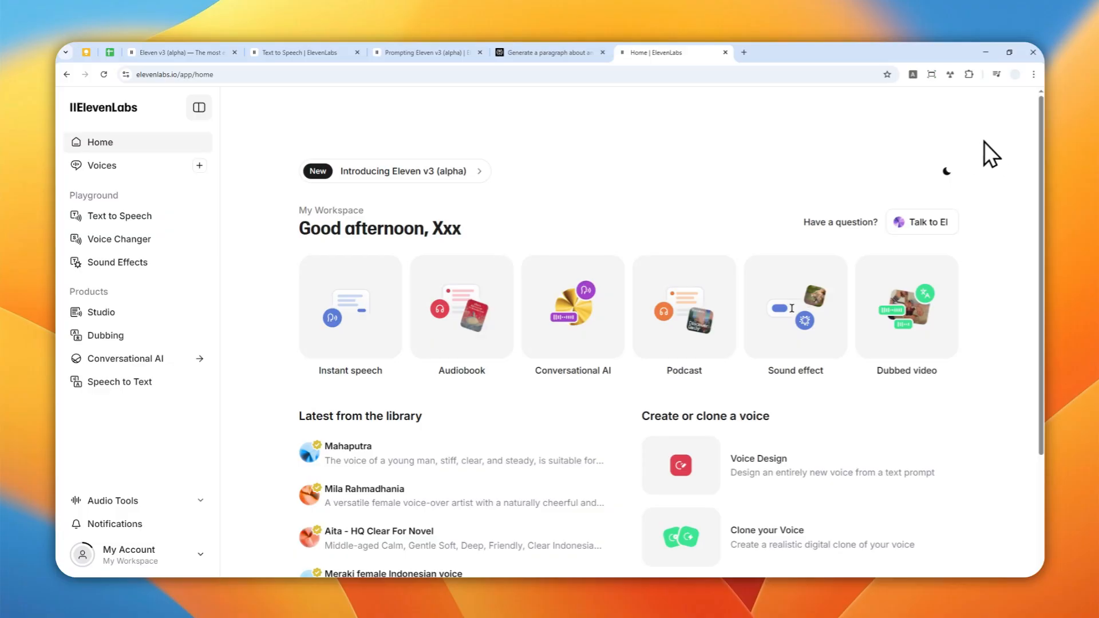
pyautogui.moveTo(971, 165)
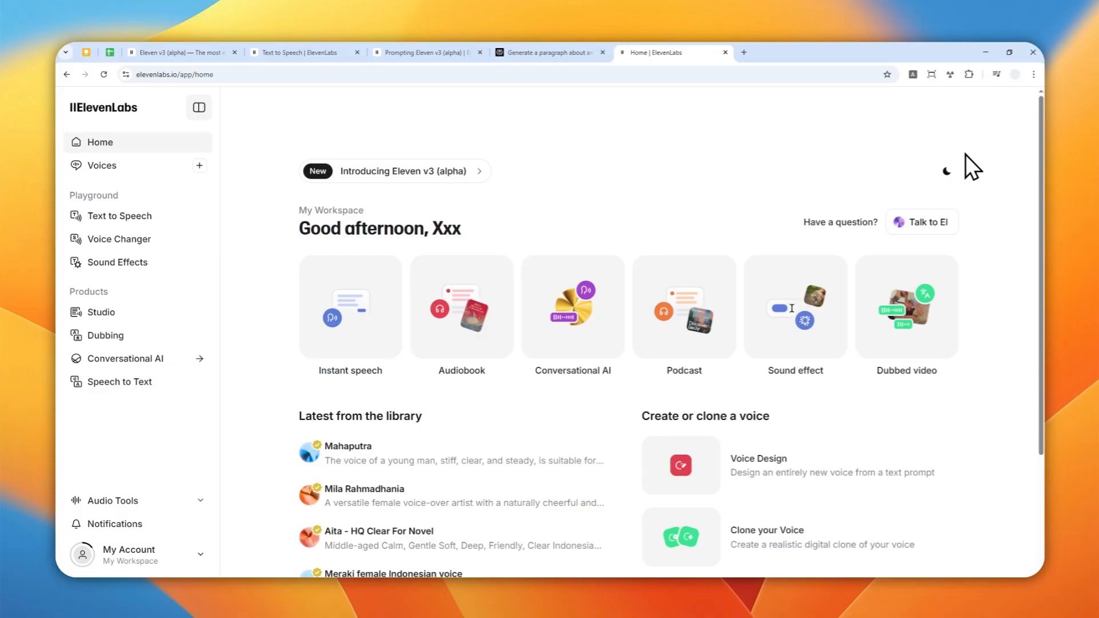
pyautogui.moveTo(965, 207)
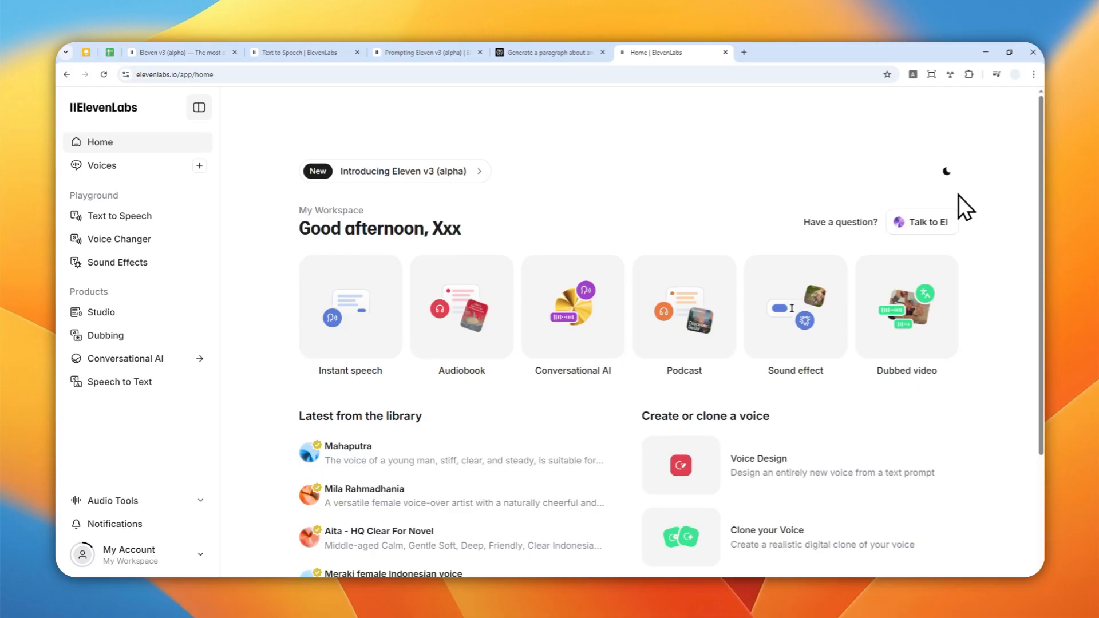
pyautogui.moveTo(456, 176)
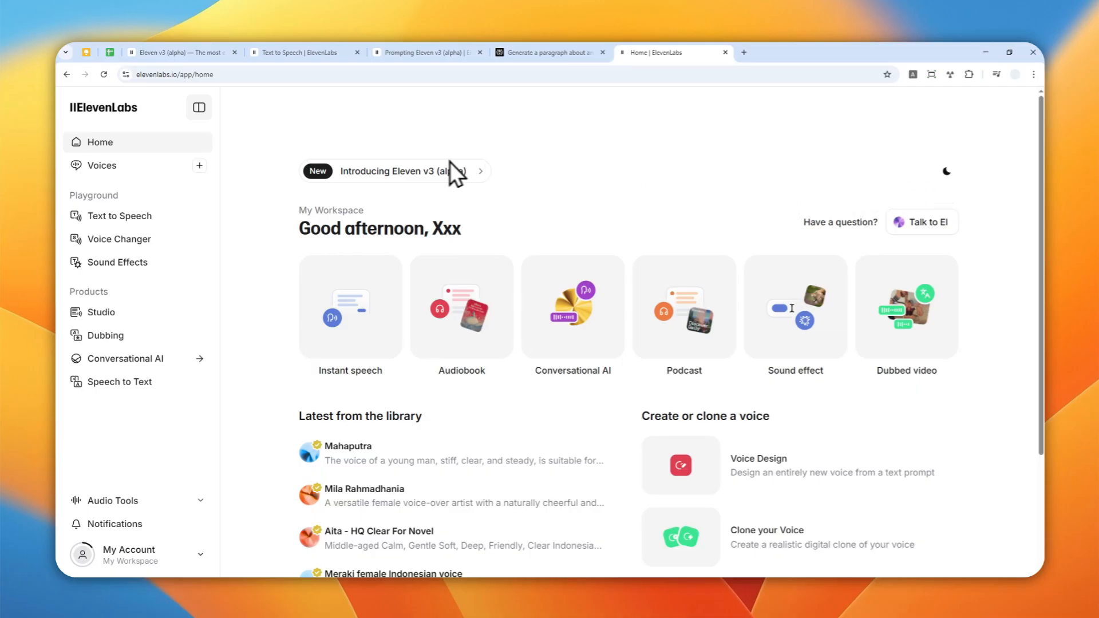
# Step: Start a blank Text to Speech script in the playground
pyautogui.click(119, 215)
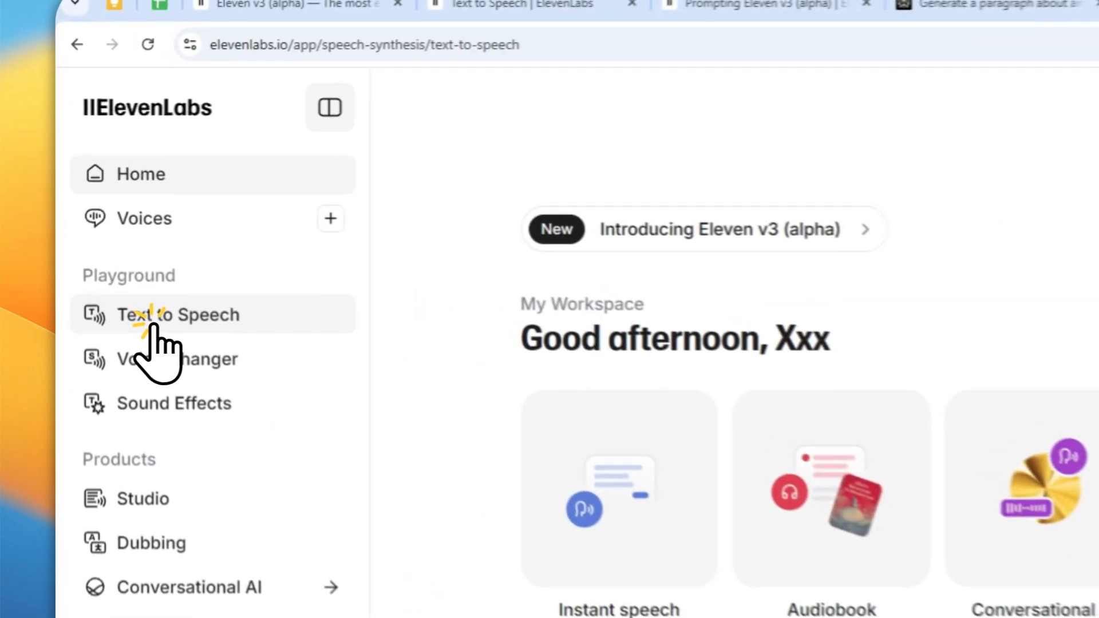
pyautogui.click(178, 314)
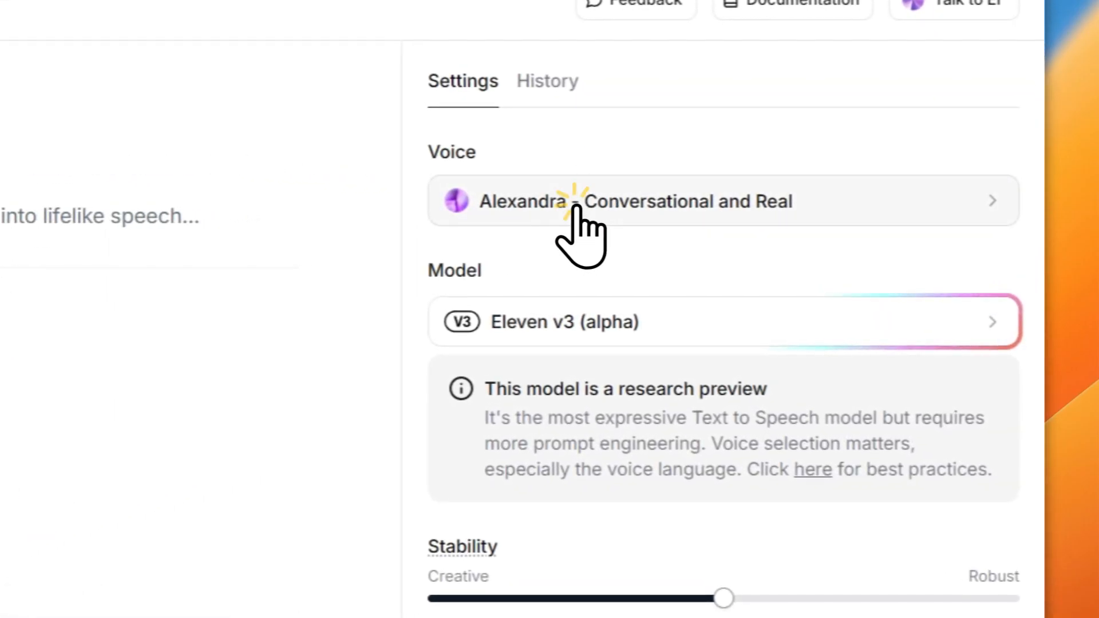
# Step: Filter the voice selector to 'Best voices for v3' and browse the list
pyautogui.click(631, 202)
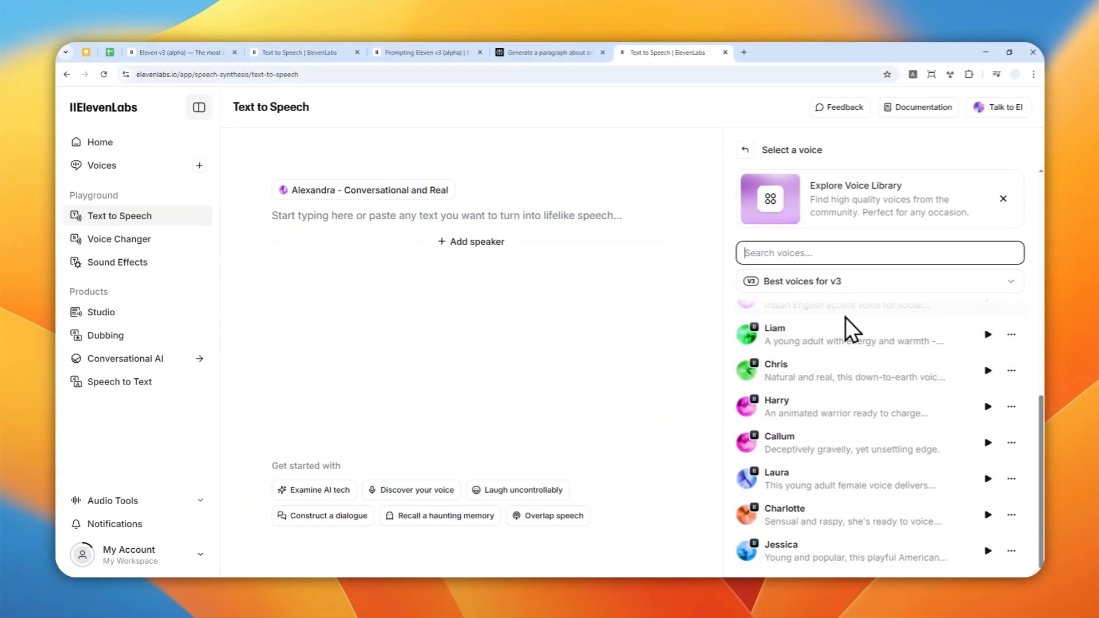
pyautogui.click(880, 282)
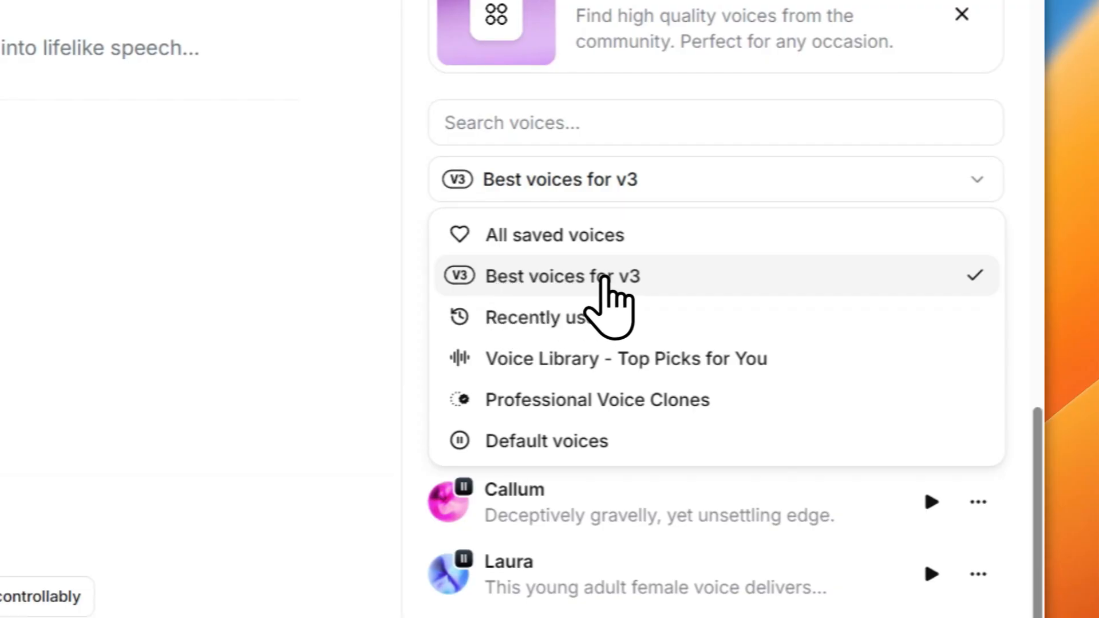
pyautogui.click(564, 276)
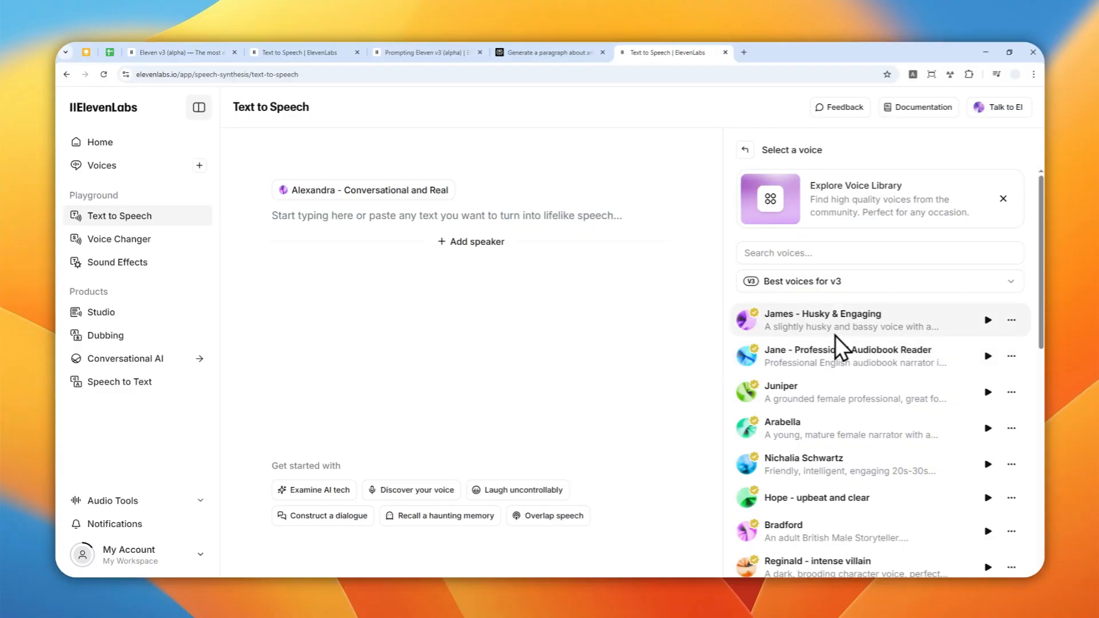
pyautogui.scroll(-3)
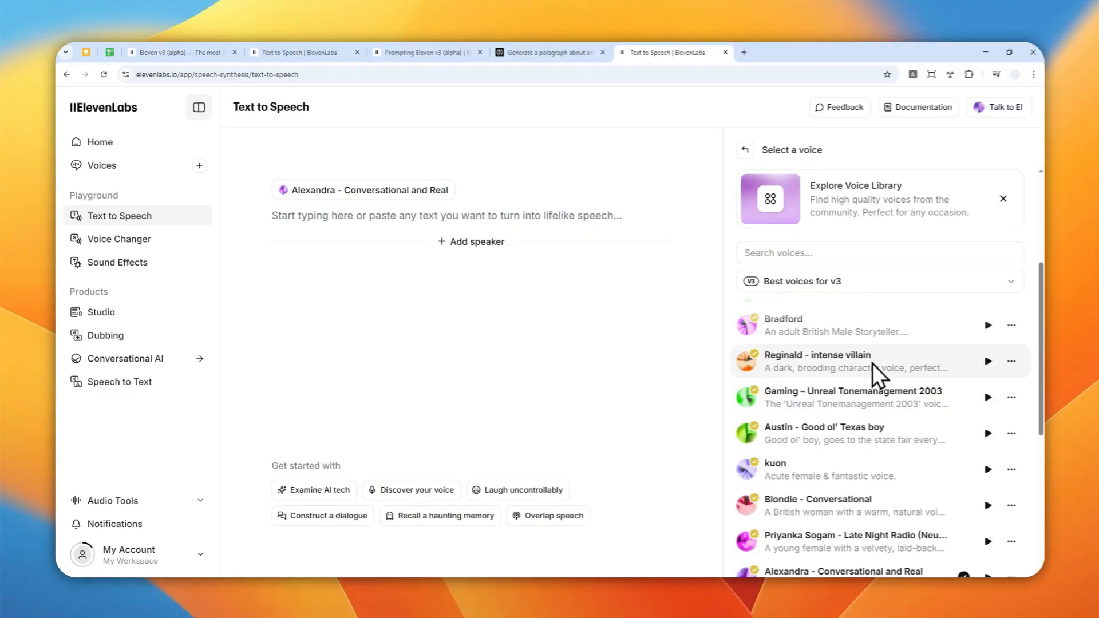
pyautogui.scroll(-3)
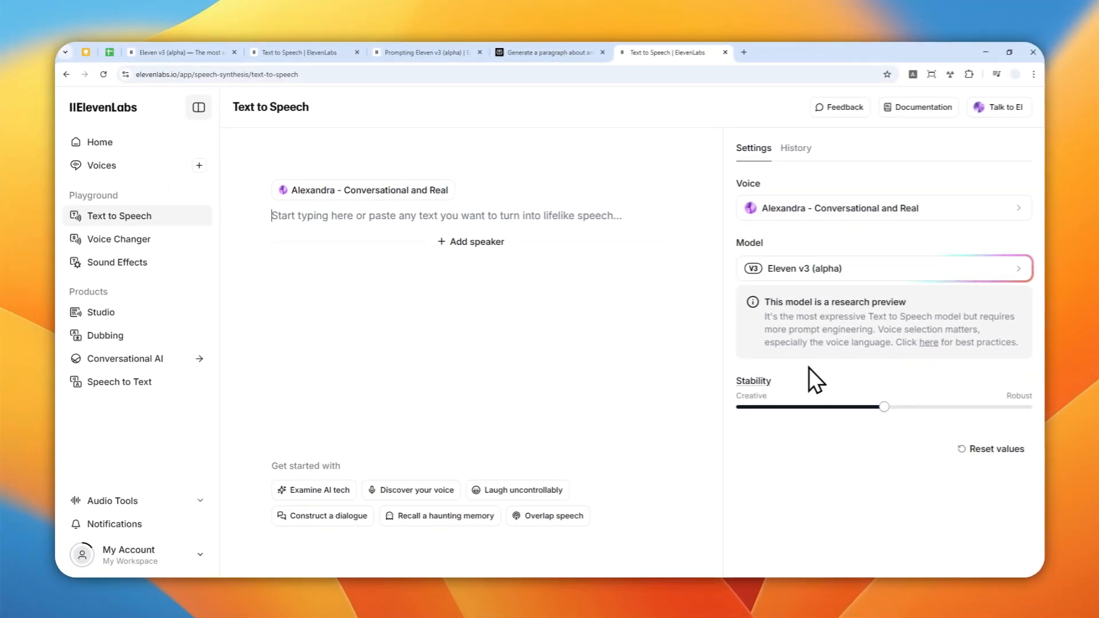
pyautogui.moveTo(796, 403)
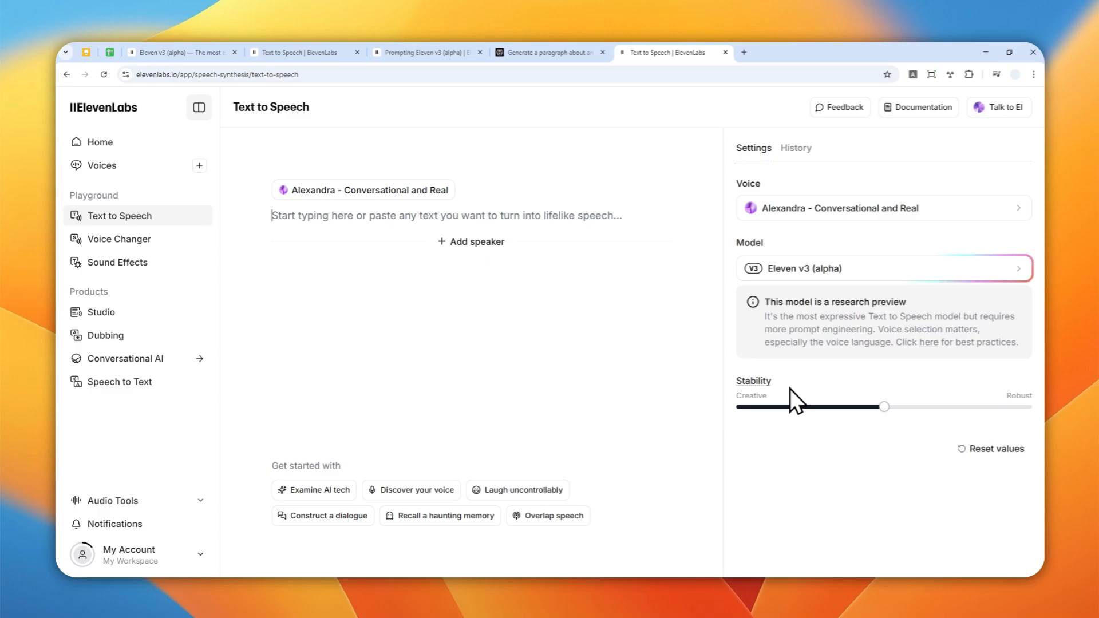
pyautogui.moveTo(771, 395)
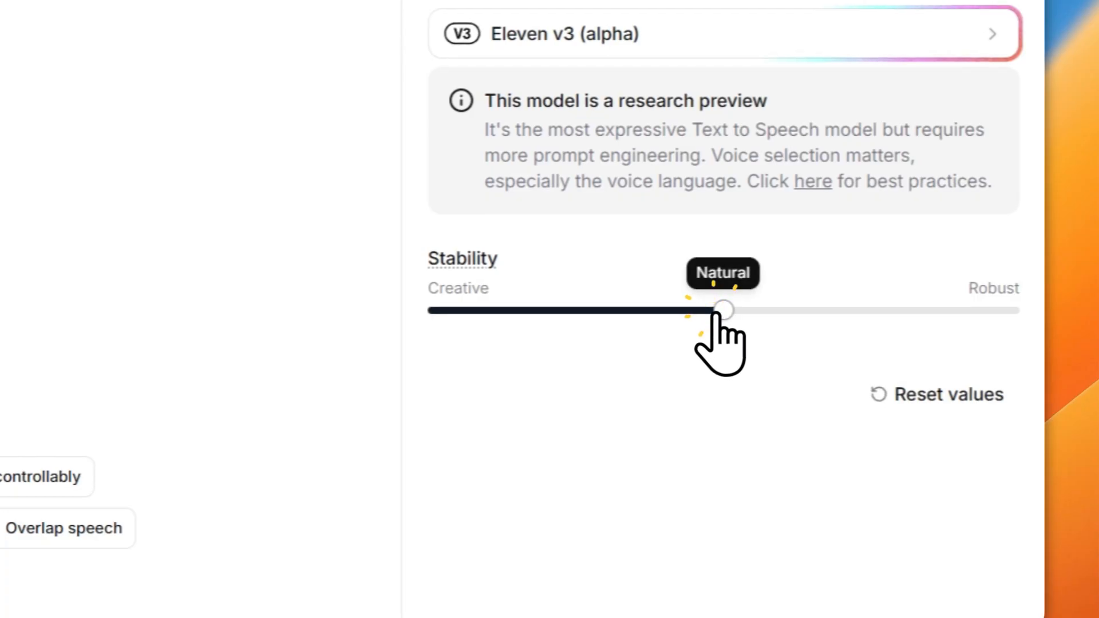
# Step: Try the Stability slider at Robust and leave it at the middle Natural setting
pyautogui.moveTo(723, 310); pyautogui.dragTo(1010, 316)
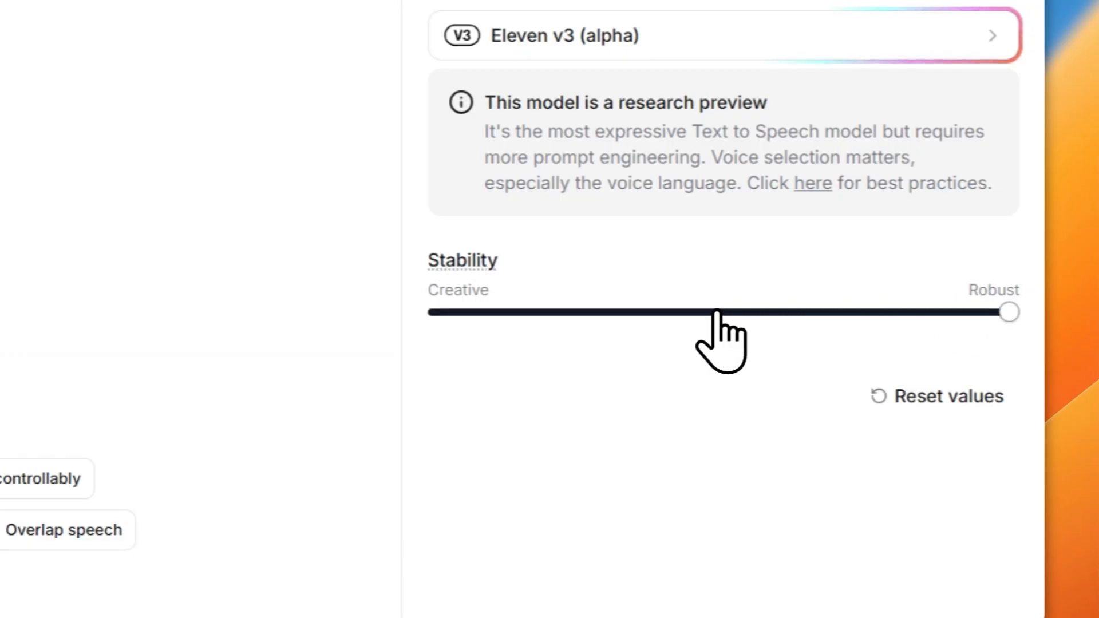
pyautogui.moveTo(1008, 311); pyautogui.dragTo(723, 312)
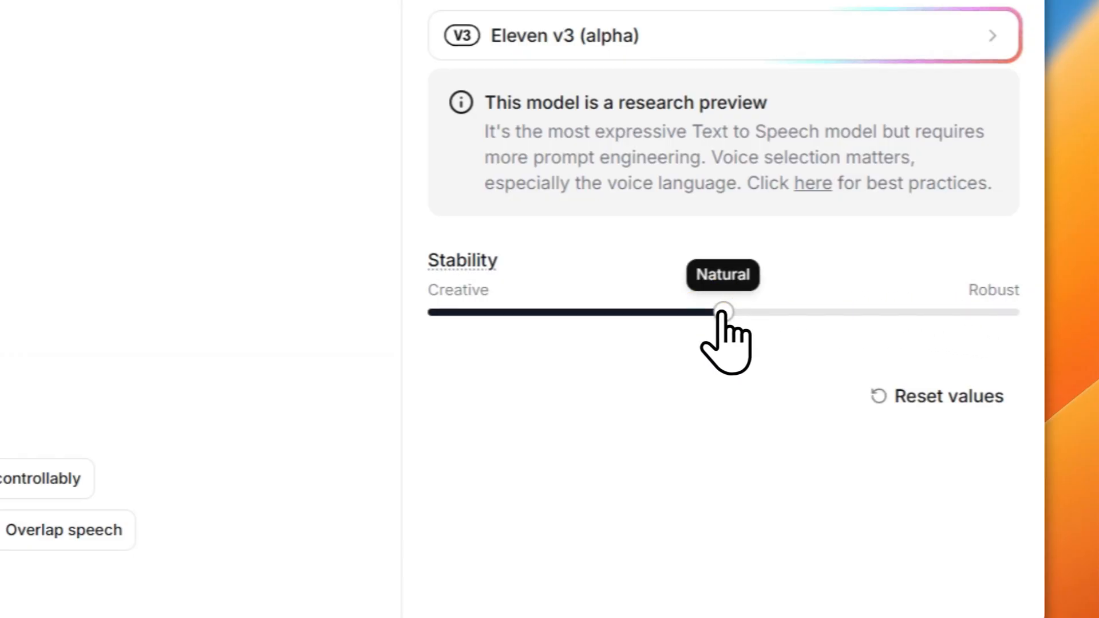
pyautogui.moveTo(723, 313); pyautogui.dragTo(1008, 329)
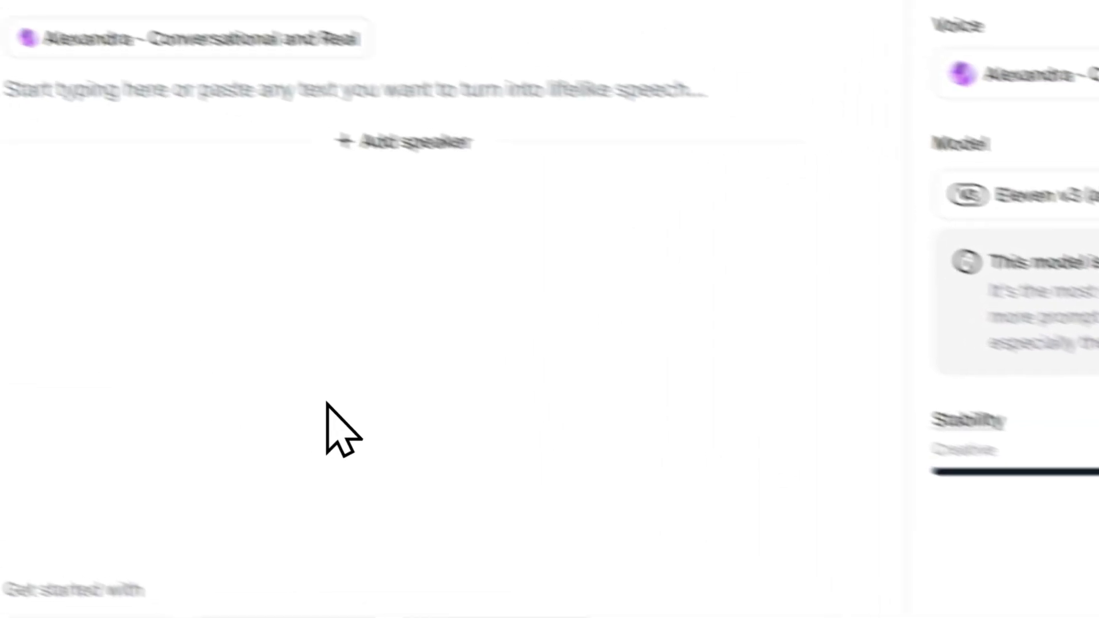
# Step: Copy the Elena journal-entry sentences from the Perplexity story and return to Text to Speech
pyautogui.click(616, 50)
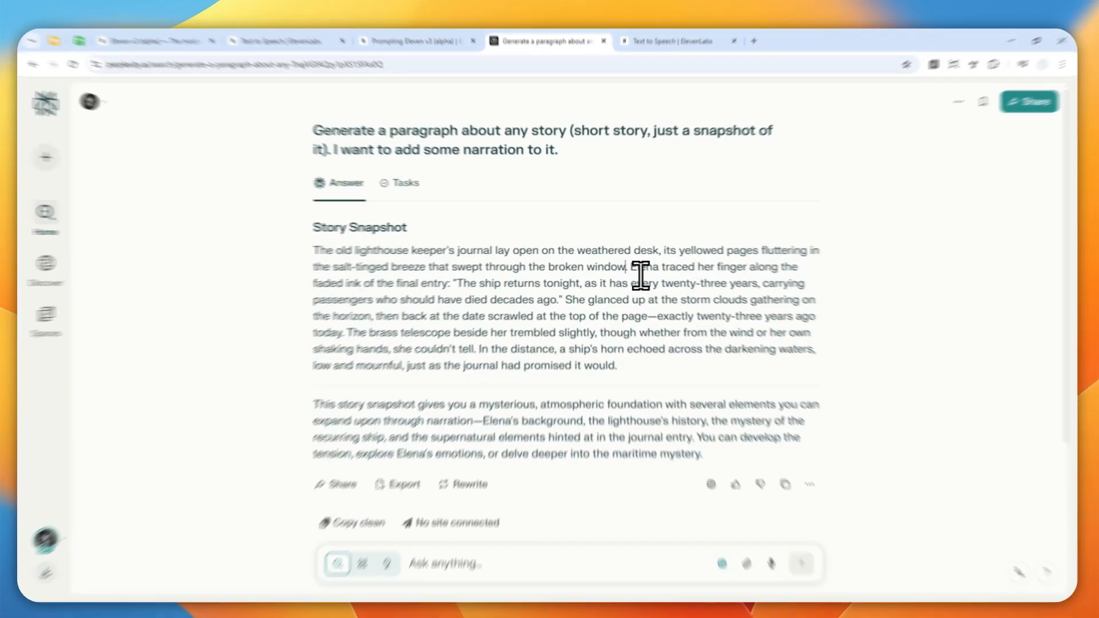
pyautogui.moveTo(629, 266); pyautogui.dragTo(561, 283)
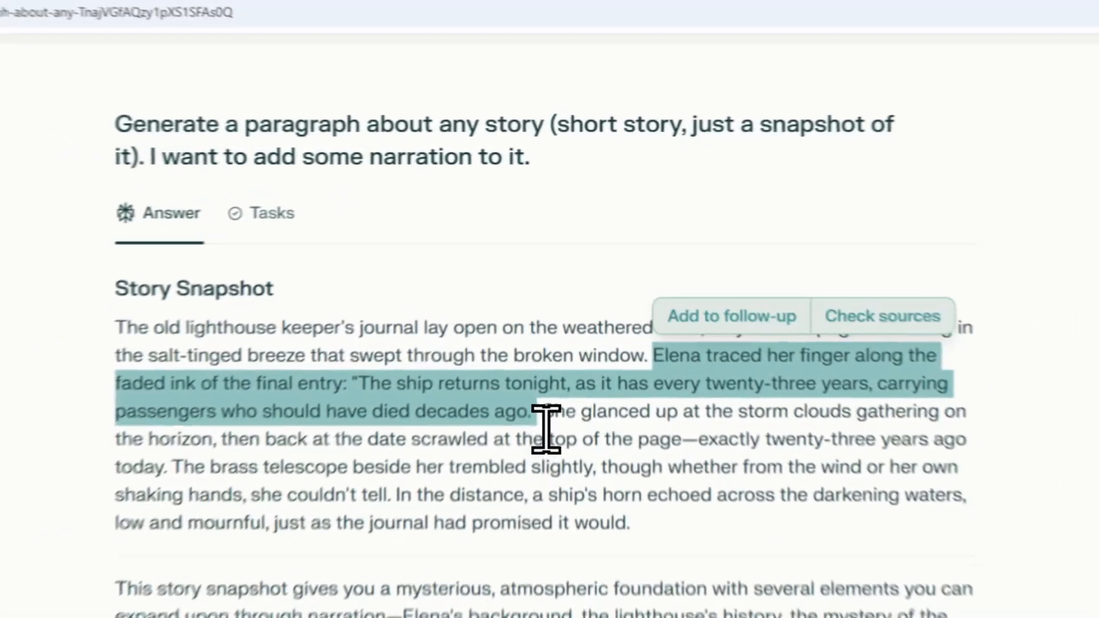
pyautogui.click(750, 59)
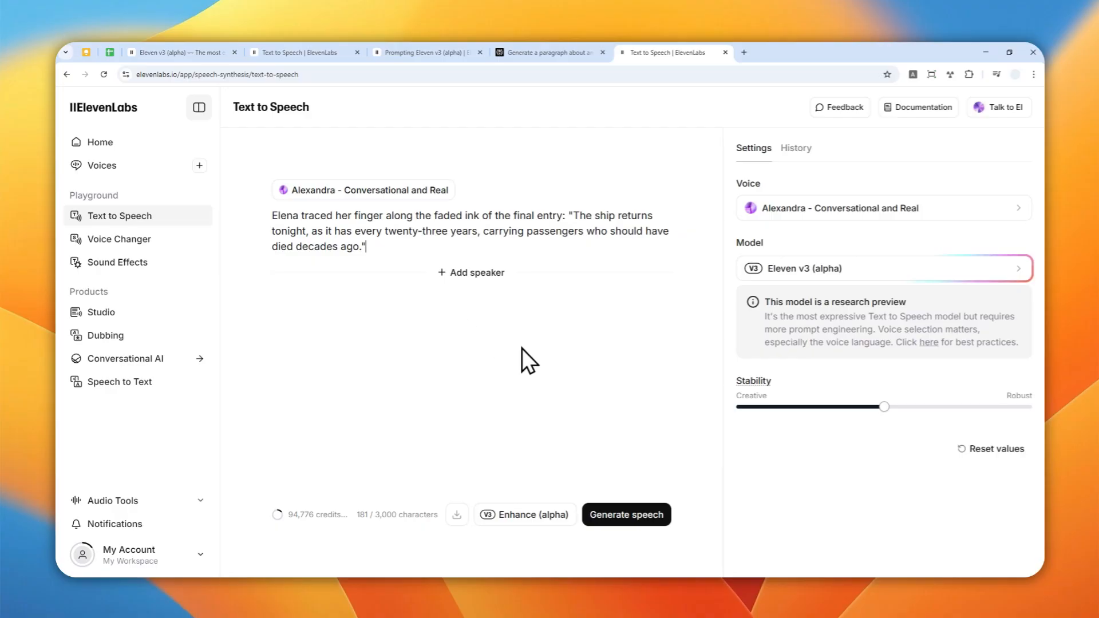
pyautogui.moveTo(545, 363)
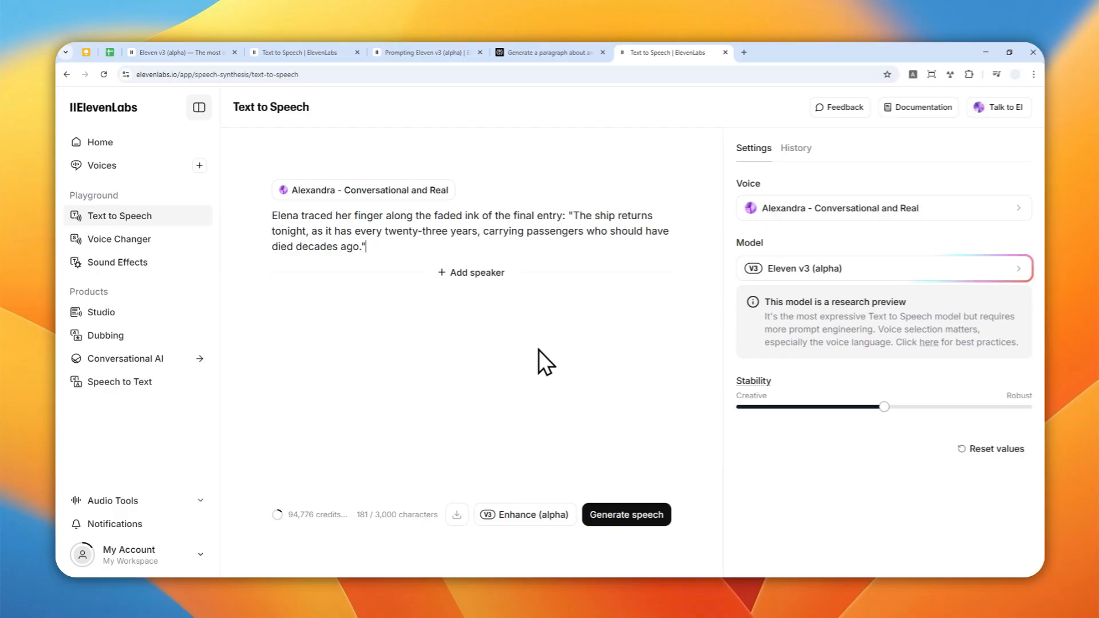
pyautogui.moveTo(547, 333)
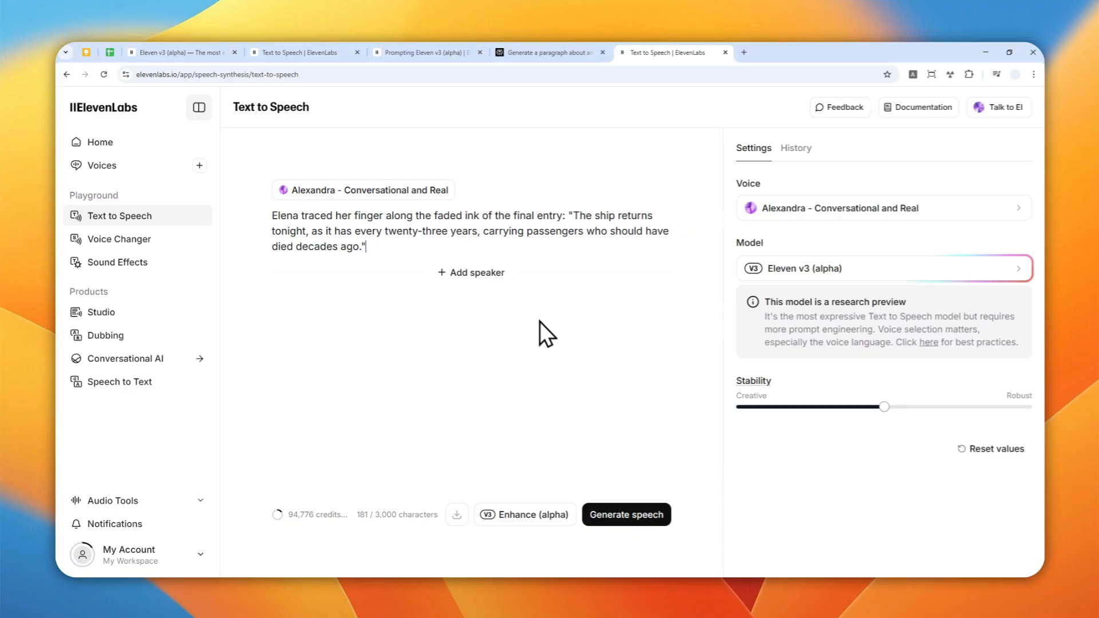
pyautogui.moveTo(398, 260)
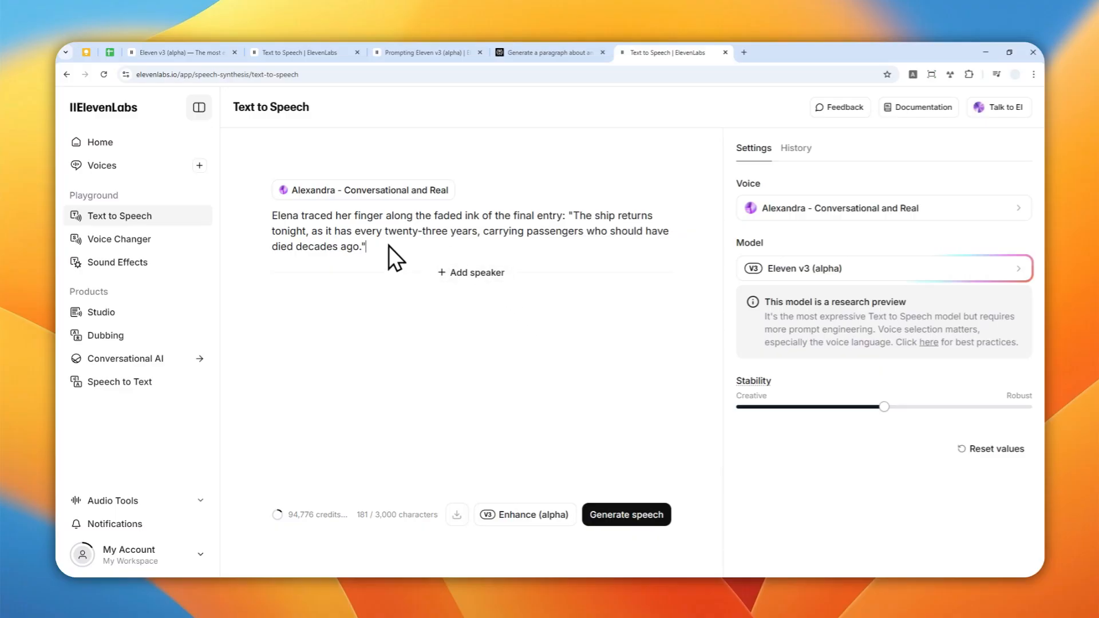
pyautogui.moveTo(491, 302)
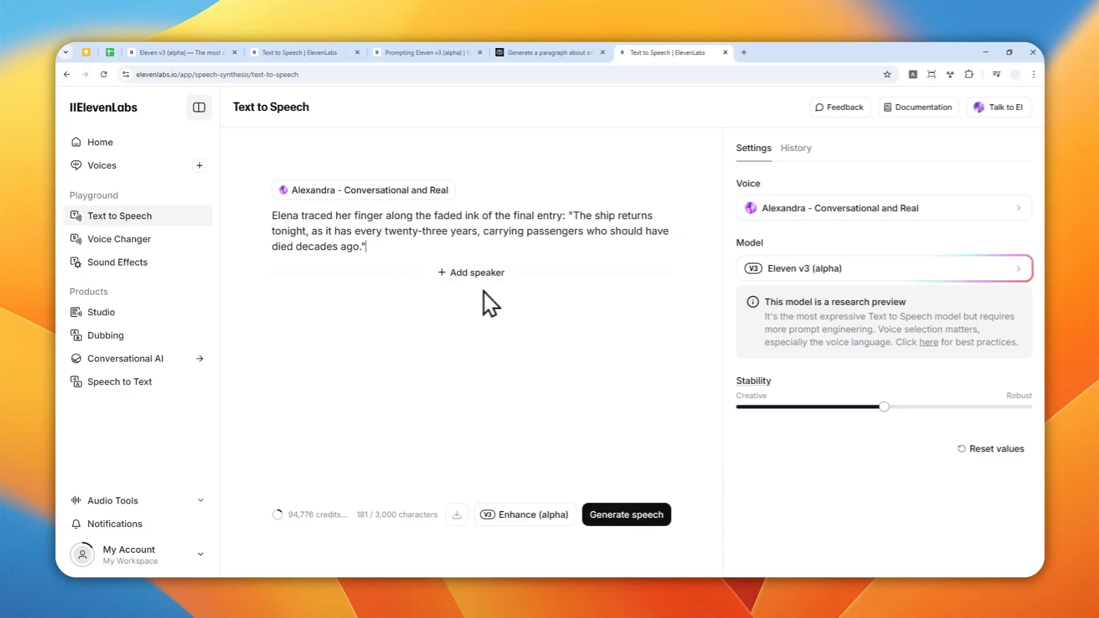
# Step: Generate speech from the pasted Elena passage with Alexandra on Eleven v3
pyautogui.click(627, 514)
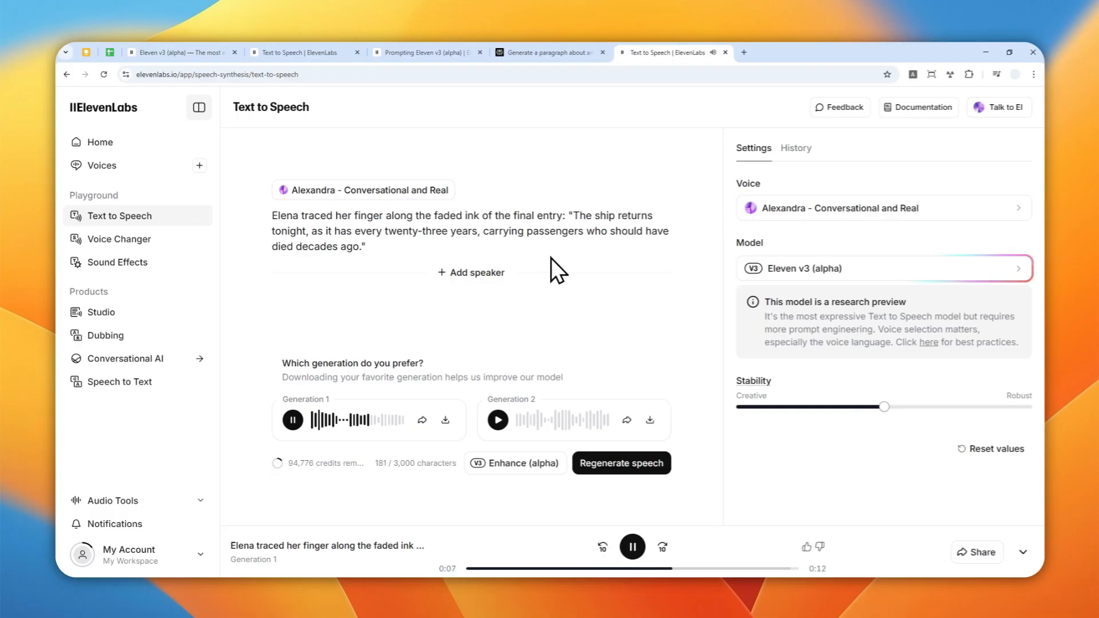
pyautogui.moveTo(544, 313)
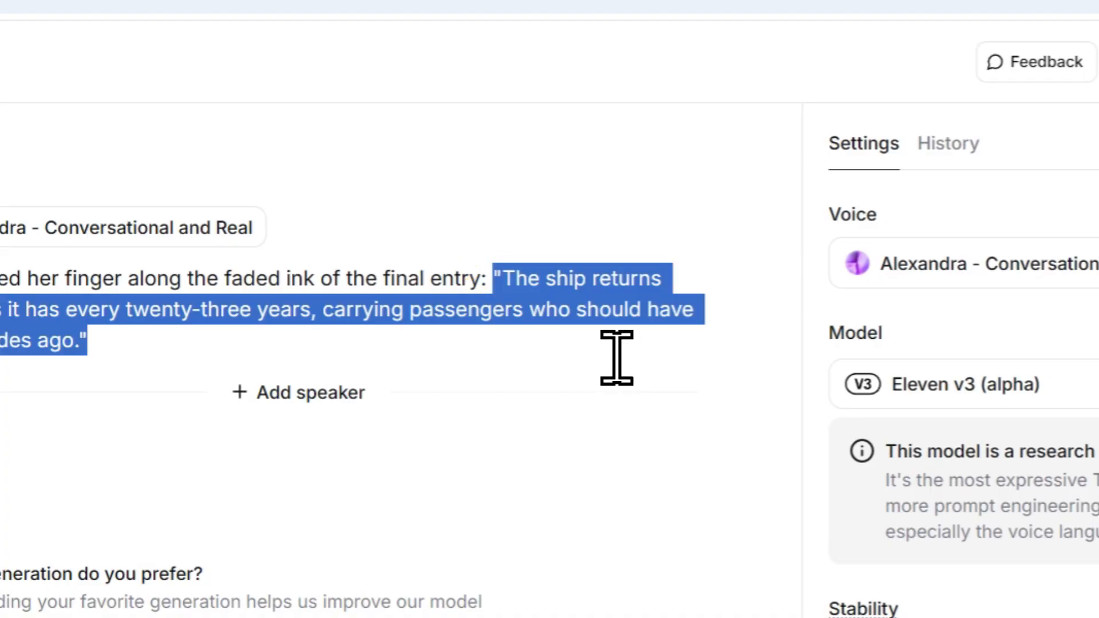
# Step: Insert a [whispering] tag before Elena's quoted line and regenerate the speech
pyautogui.click(503, 279)
pyautogui.write(' [whispering]')
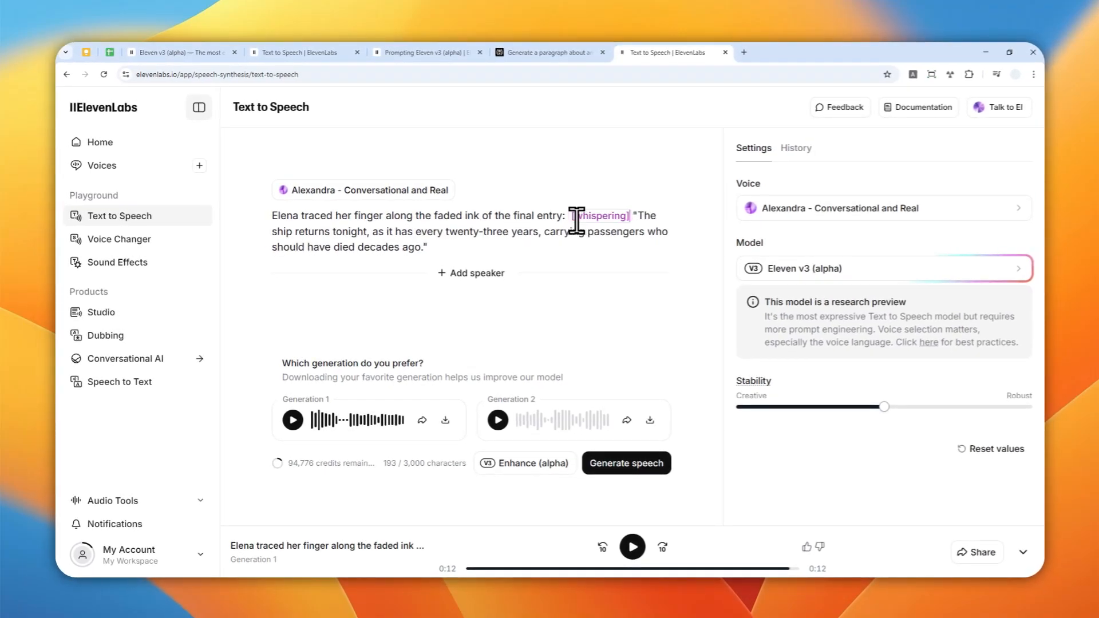
pyautogui.press('shift+left')
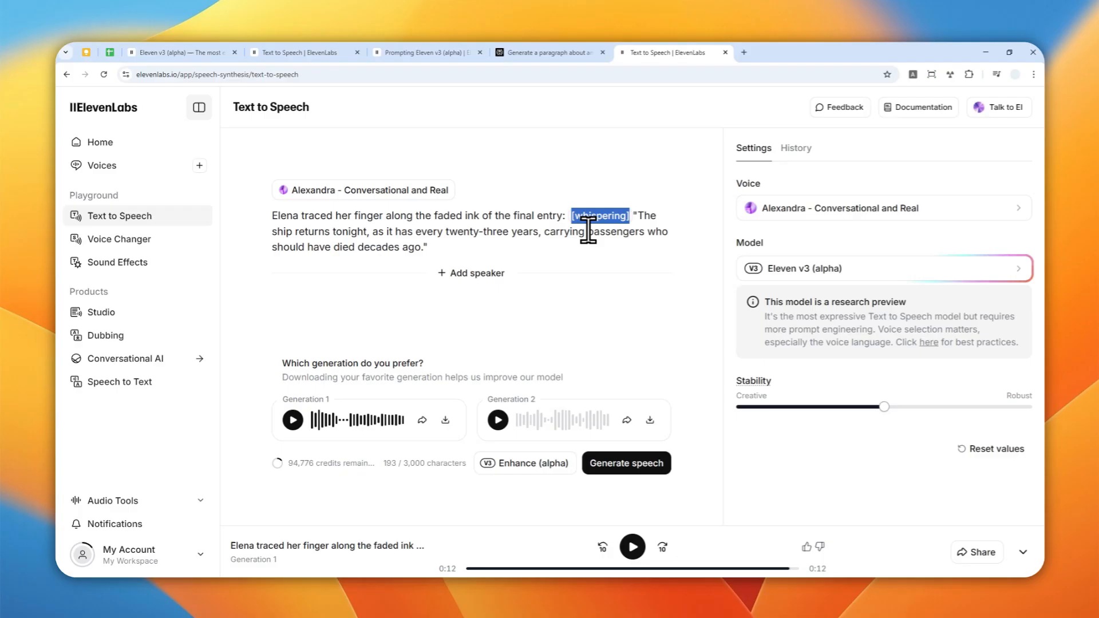
pyautogui.moveTo(752, 186)
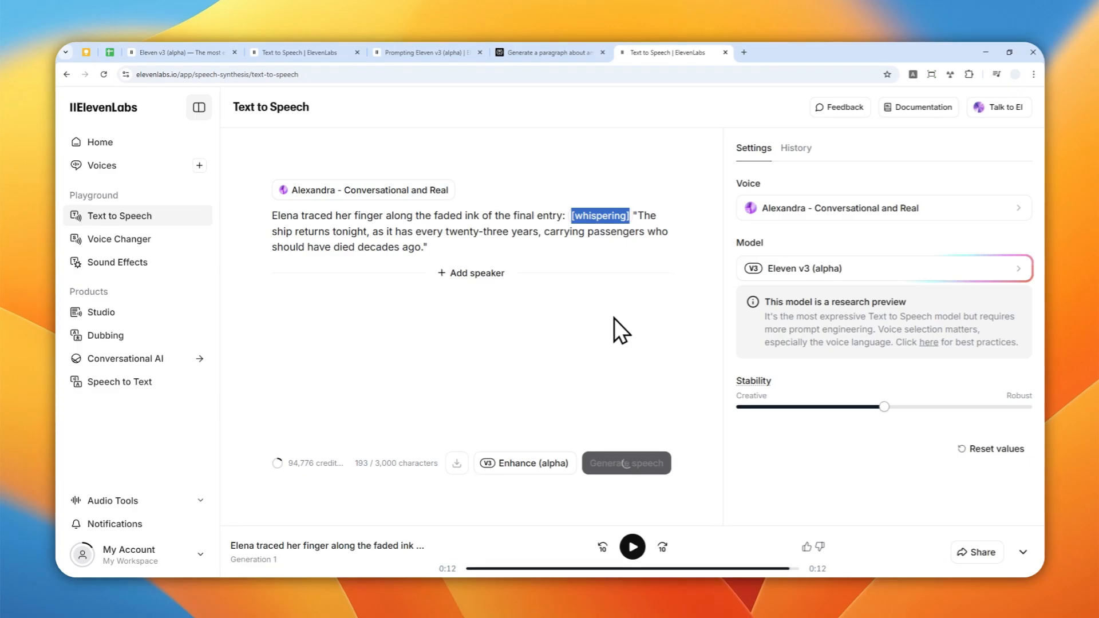
pyautogui.click(625, 463)
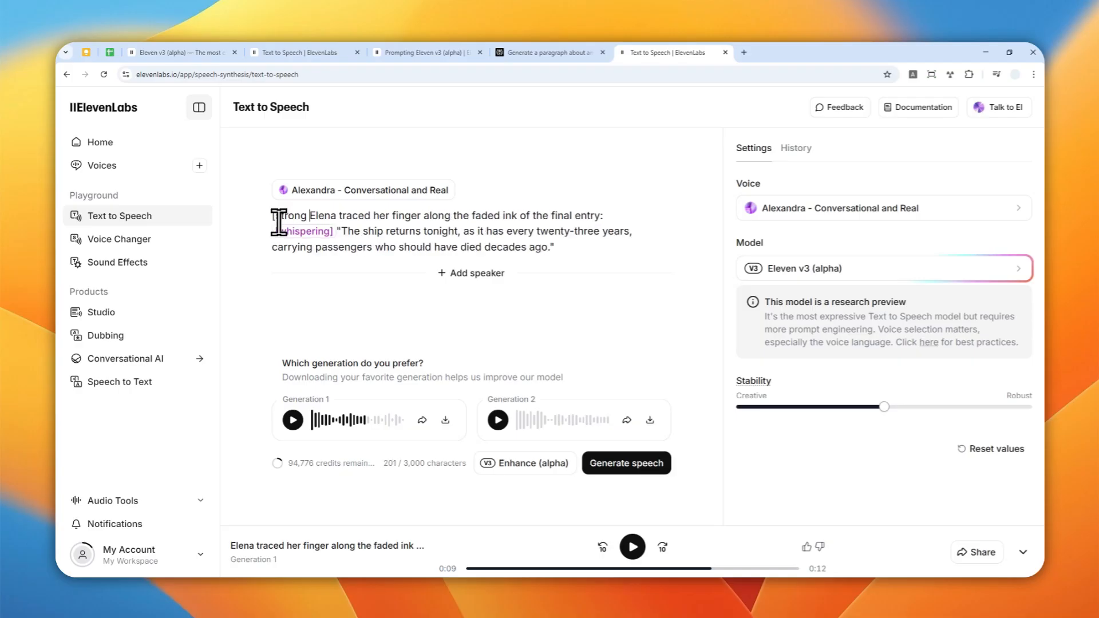
# Step: Add [strong Russian accent] at the start and [clapping] after 'tonight,', regenerate and play the result
pyautogui.write('Russian accent]')
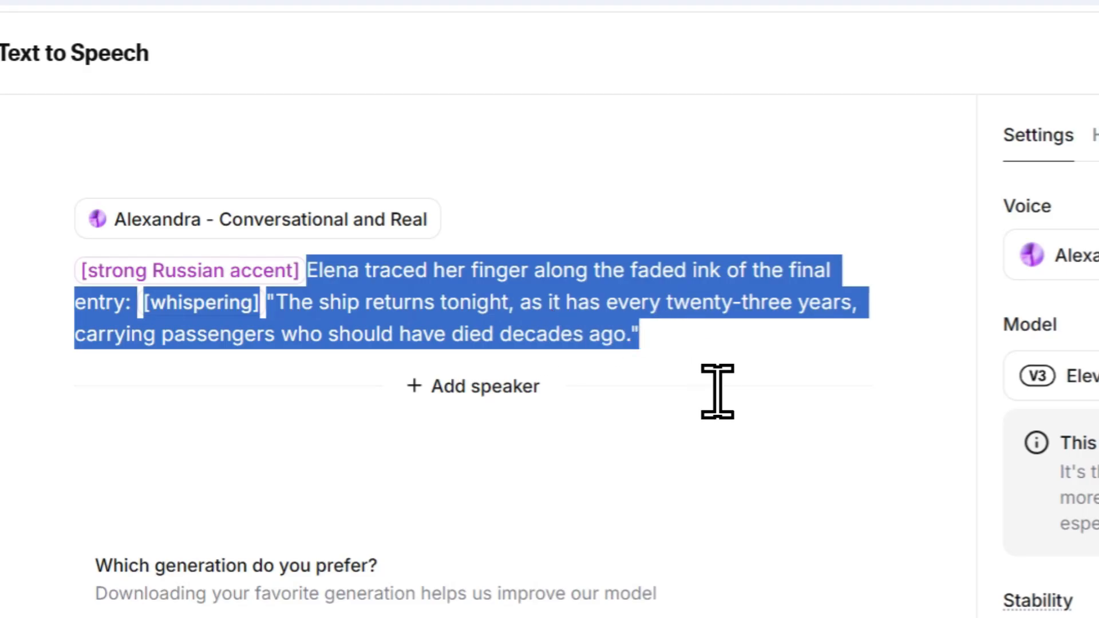
pyautogui.click(677, 333)
pyautogui.write('[clapping] ')
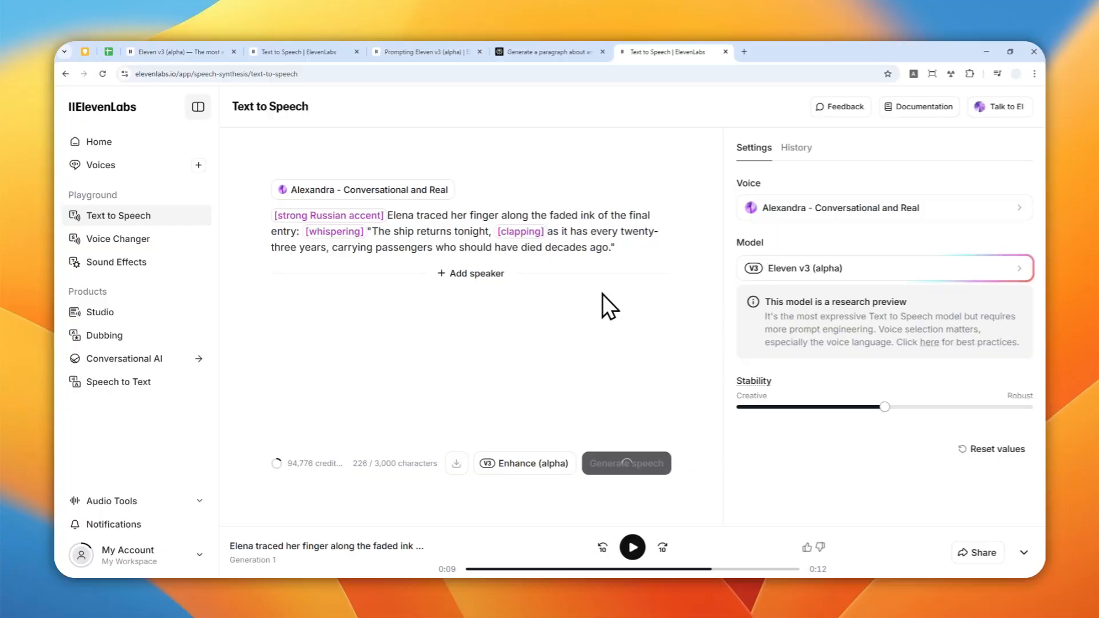
pyautogui.click(625, 463)
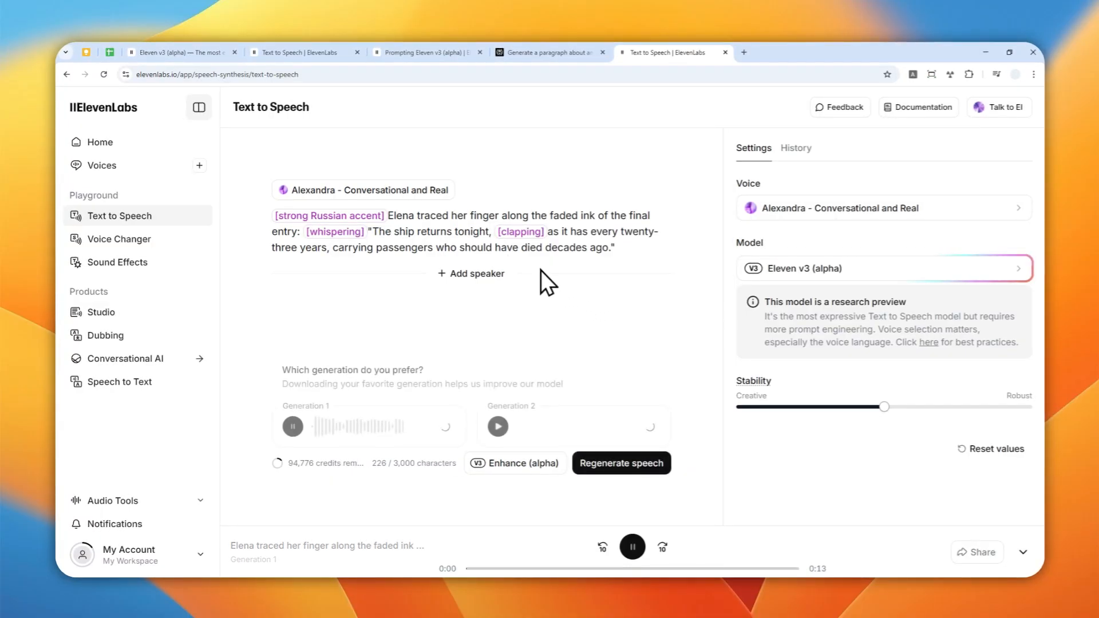
pyautogui.click(292, 426)
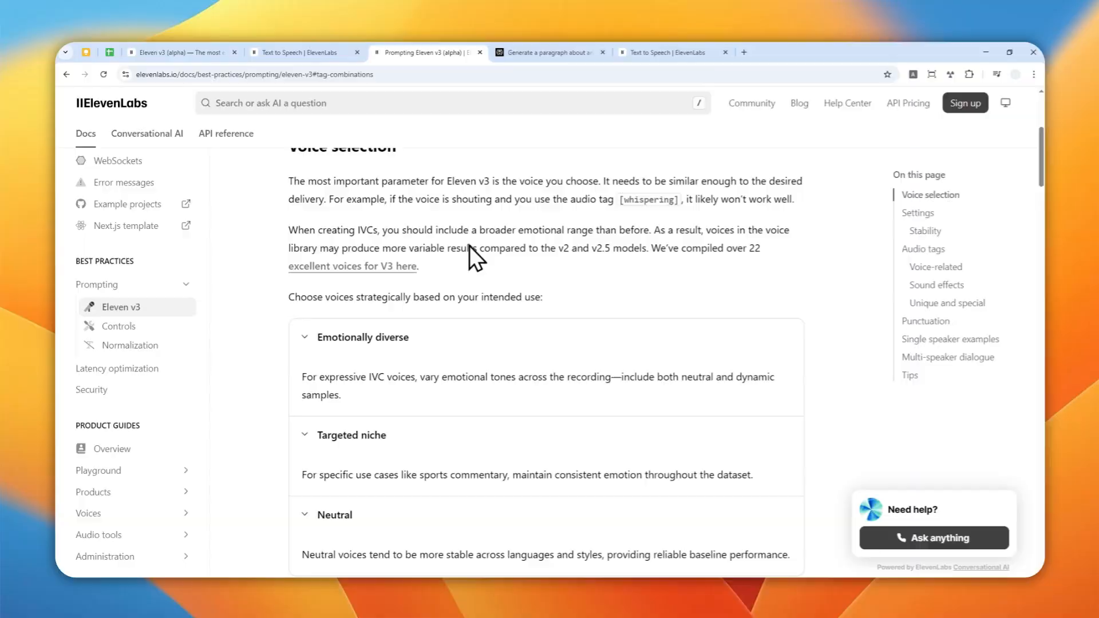
# Step: Scroll the Prompting Eleven v3 docs to the voice-related and sound-effects tag lists, then return to the script
pyautogui.scroll(-3)
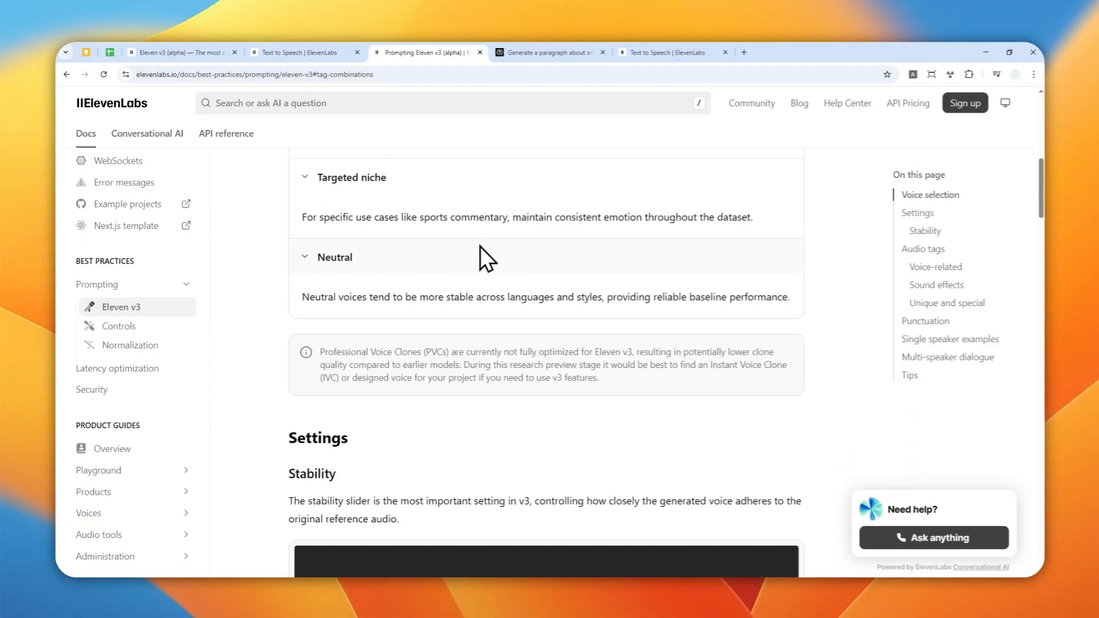
pyautogui.scroll(-3)
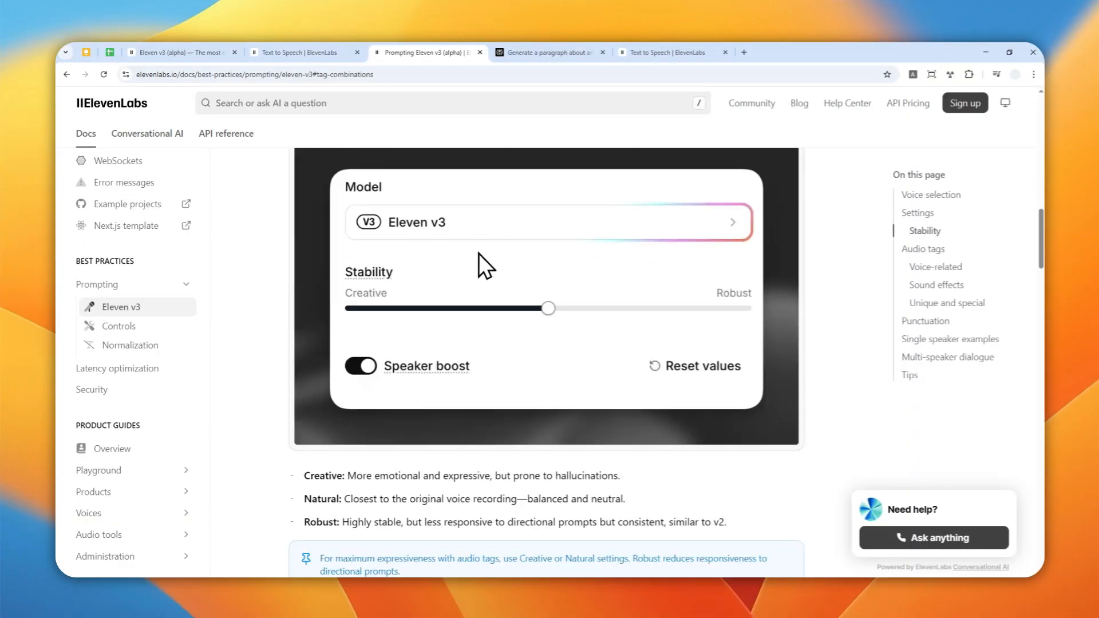
pyautogui.scroll(-3)
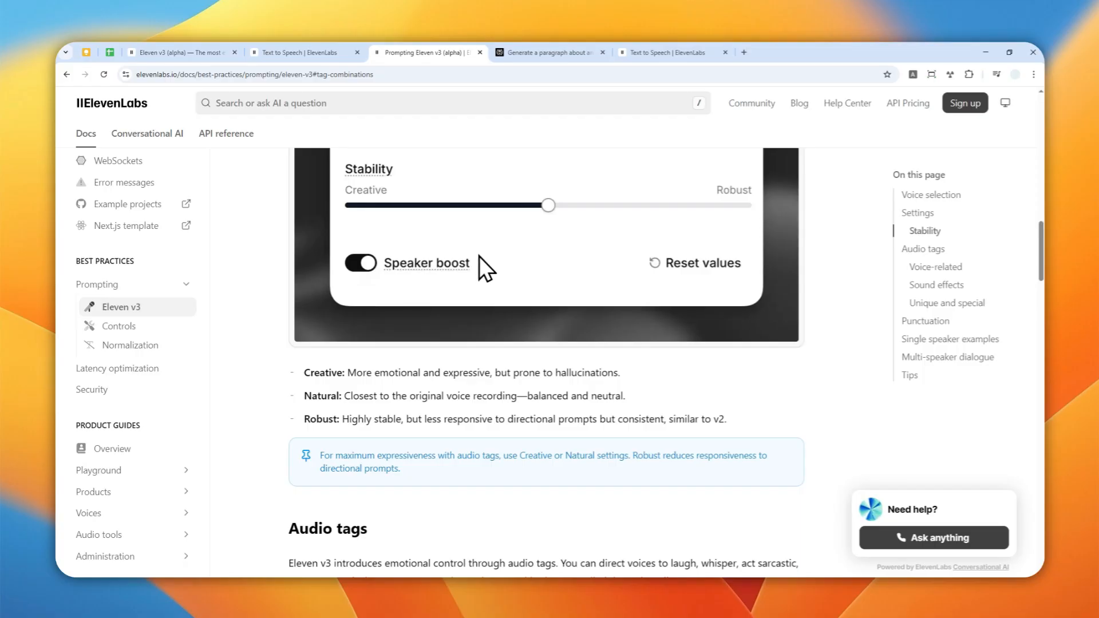
pyautogui.scroll(-3)
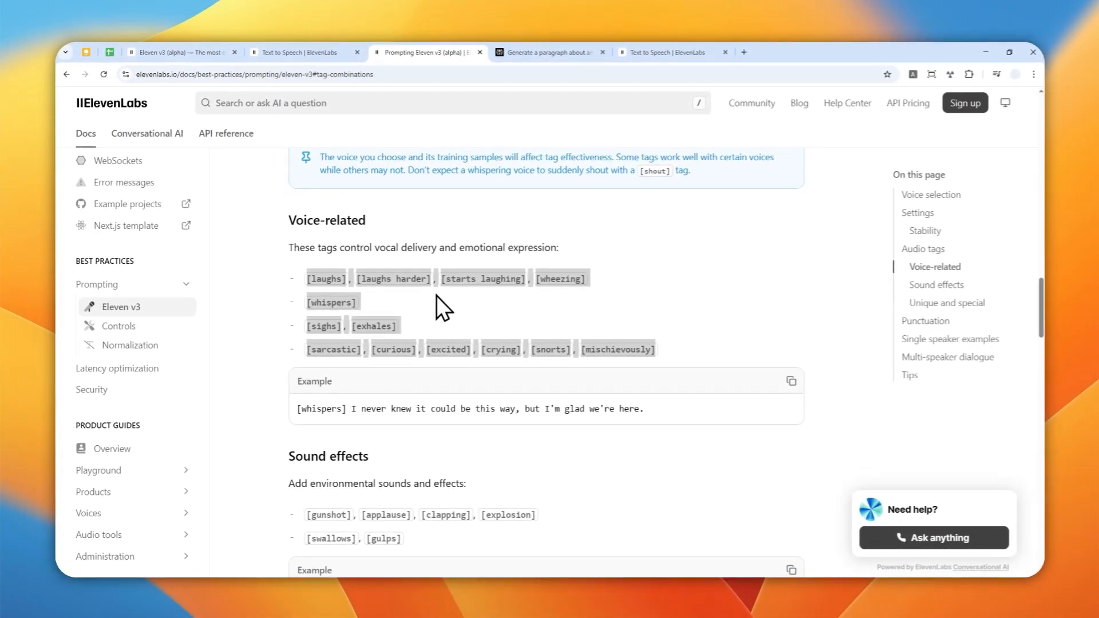
pyautogui.moveTo(540, 193)
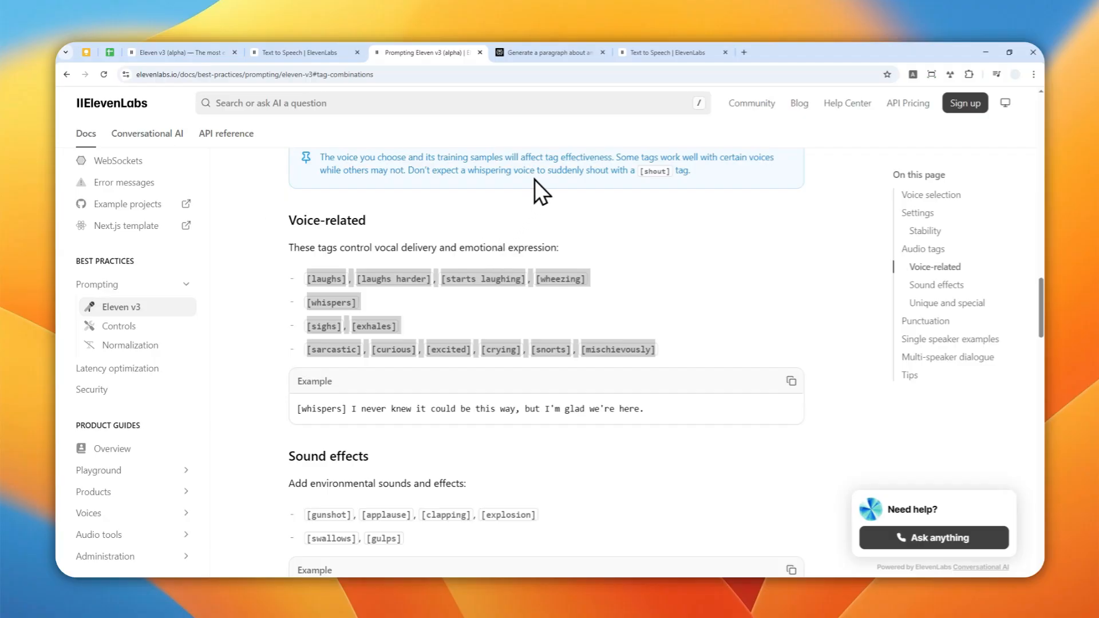
pyautogui.click(673, 52)
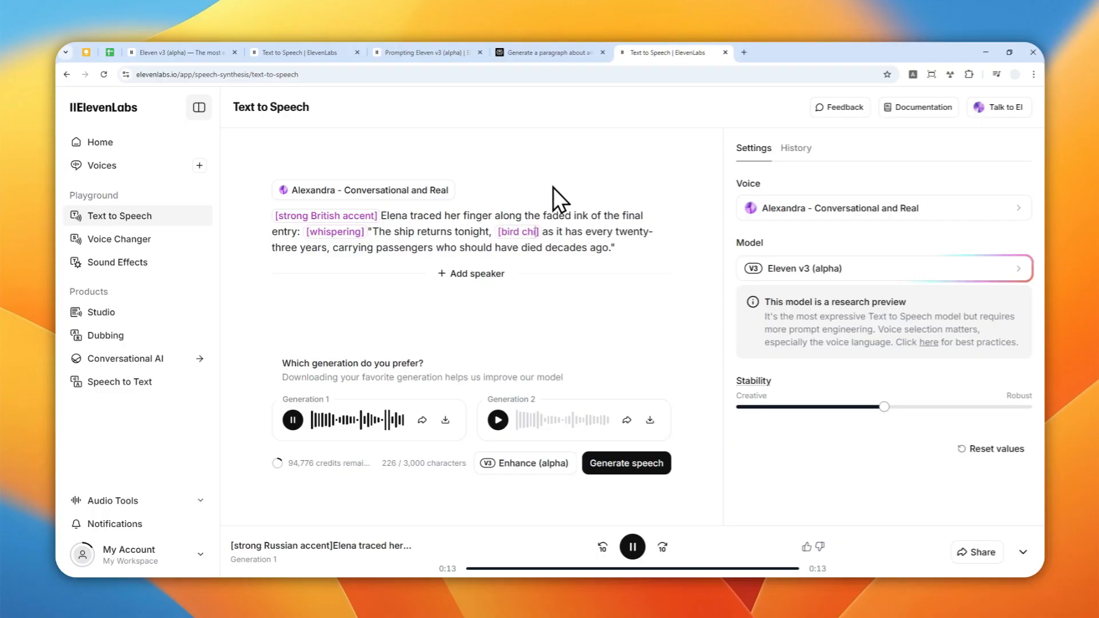
# Step: Finish the bird chirping tag with the British accent and regenerate Alexandra's narration
pyautogui.press('Backspace')
pyautogui.write('rping')
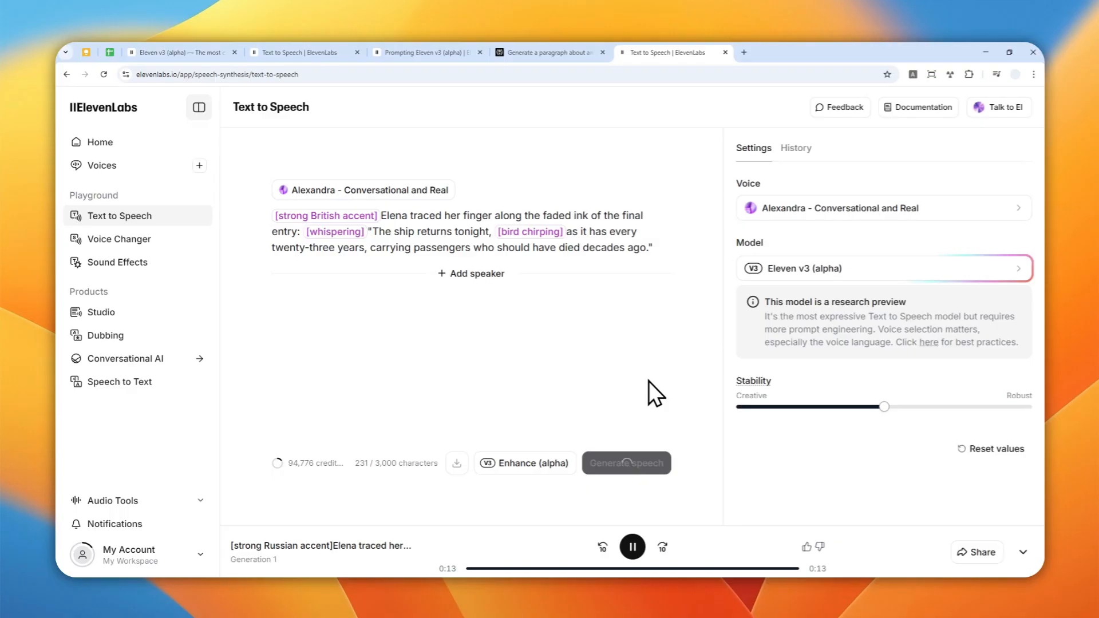
pyautogui.click(625, 463)
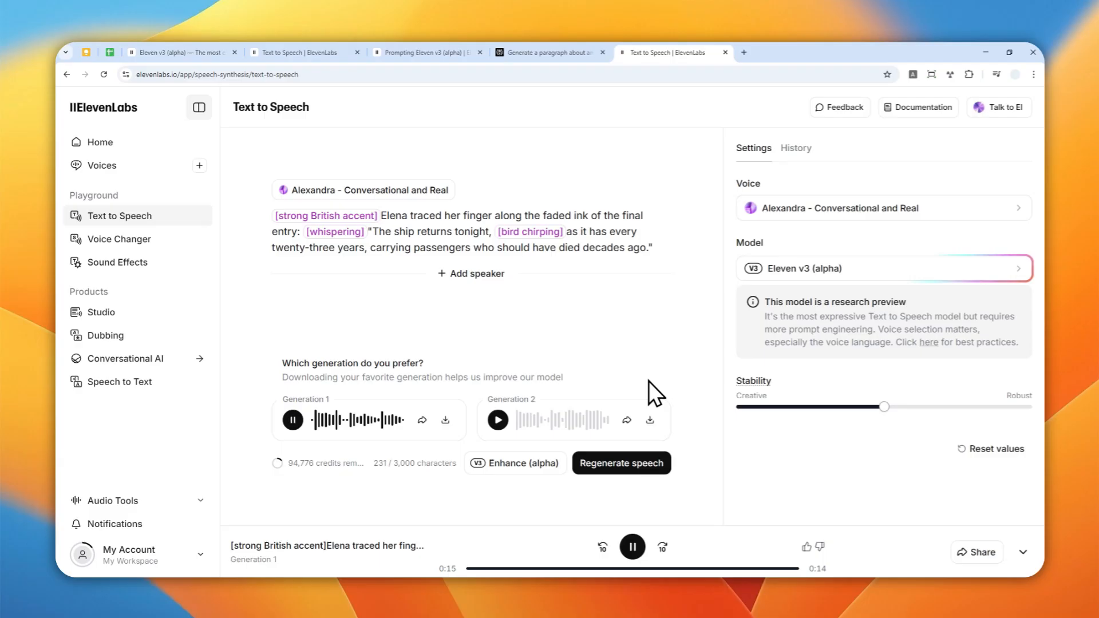
pyautogui.moveTo(635, 389)
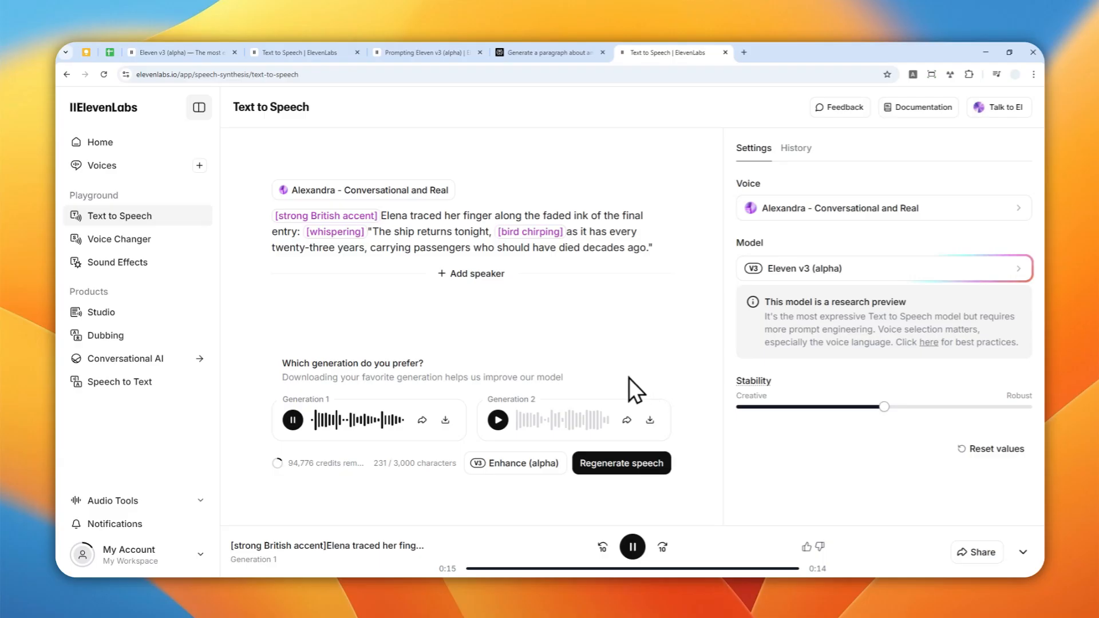
pyautogui.moveTo(561, 348)
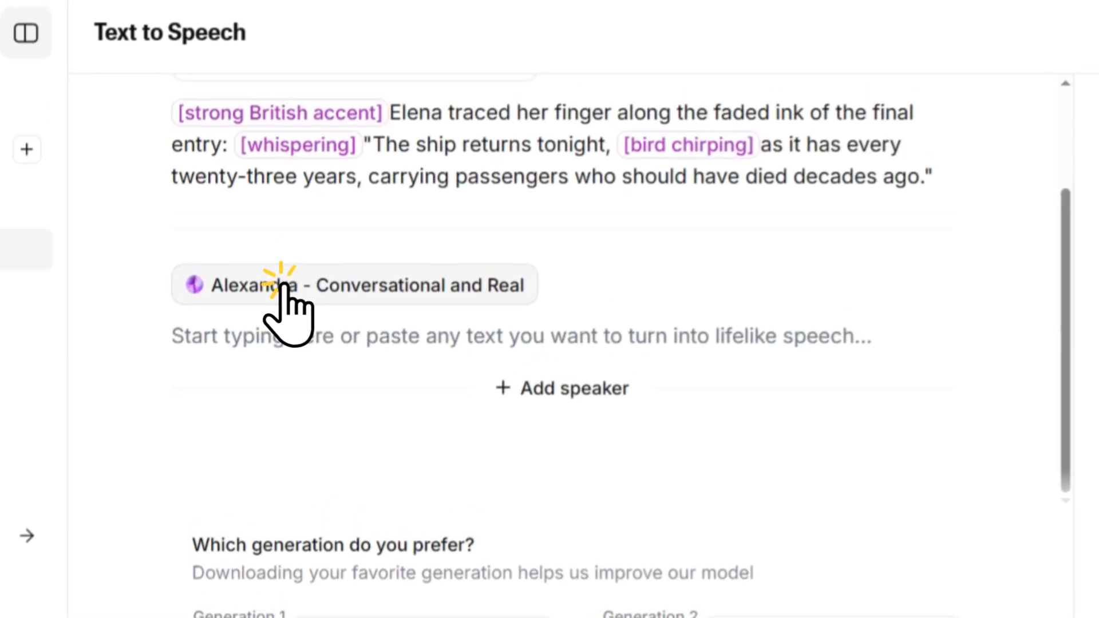
# Step: Assign Callum from the Best voices for v3 list as the second speaker's voice
pyautogui.click(349, 285)
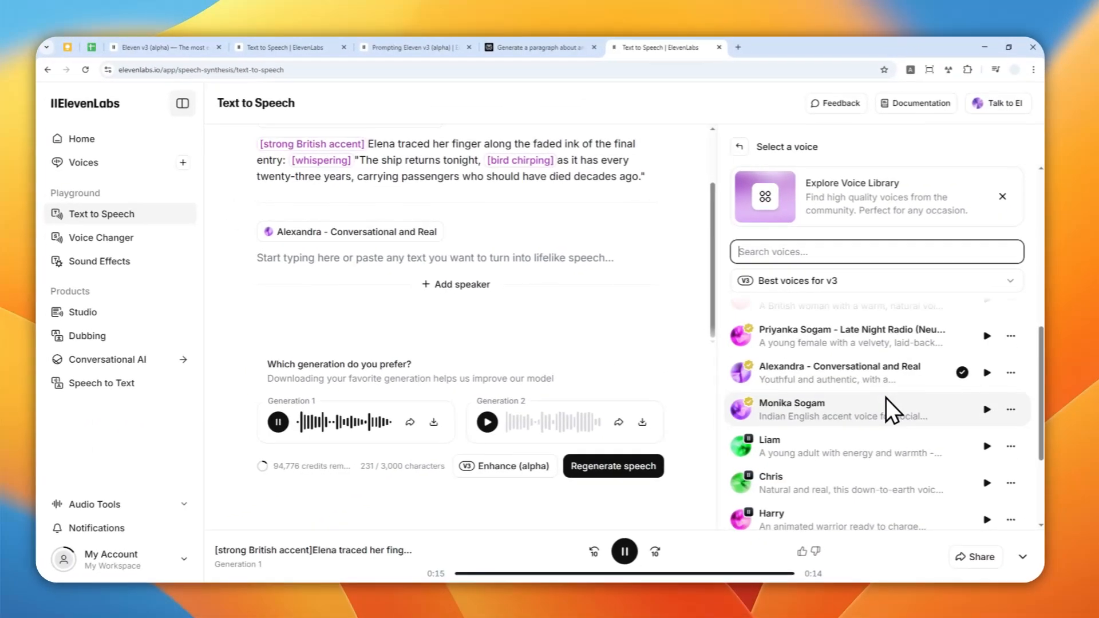
pyautogui.scroll(-3)
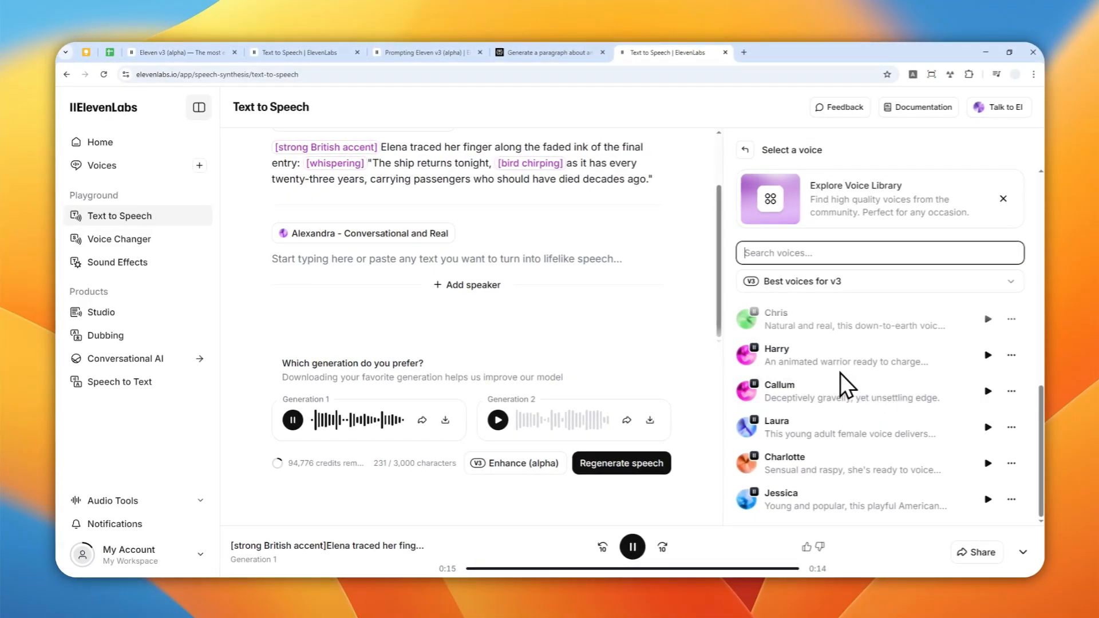
pyautogui.moveTo(886, 433)
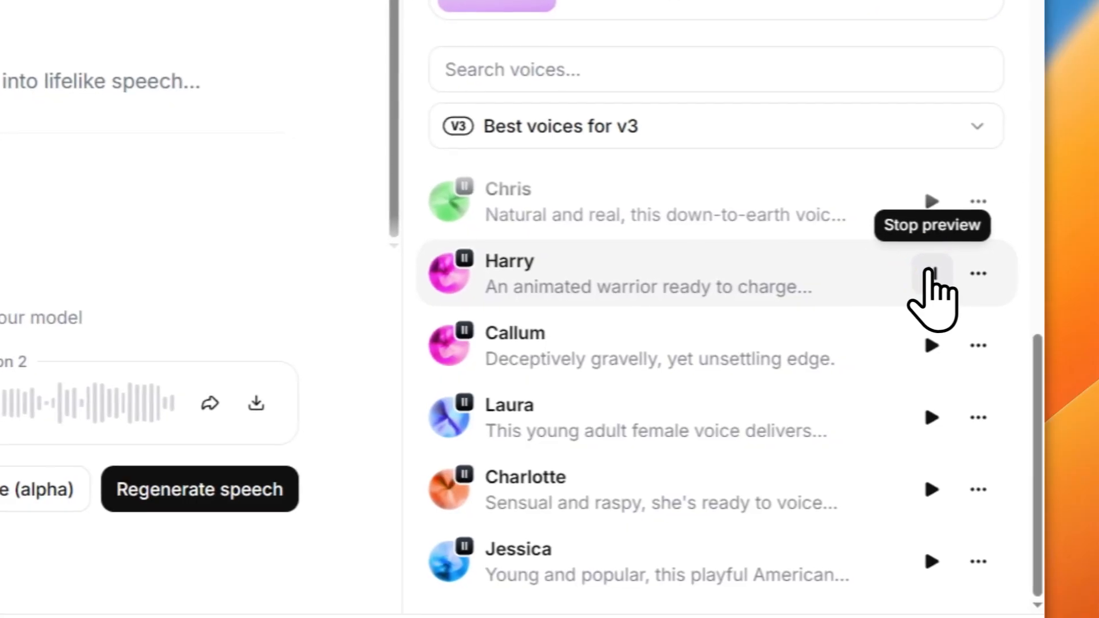
pyautogui.click(932, 345)
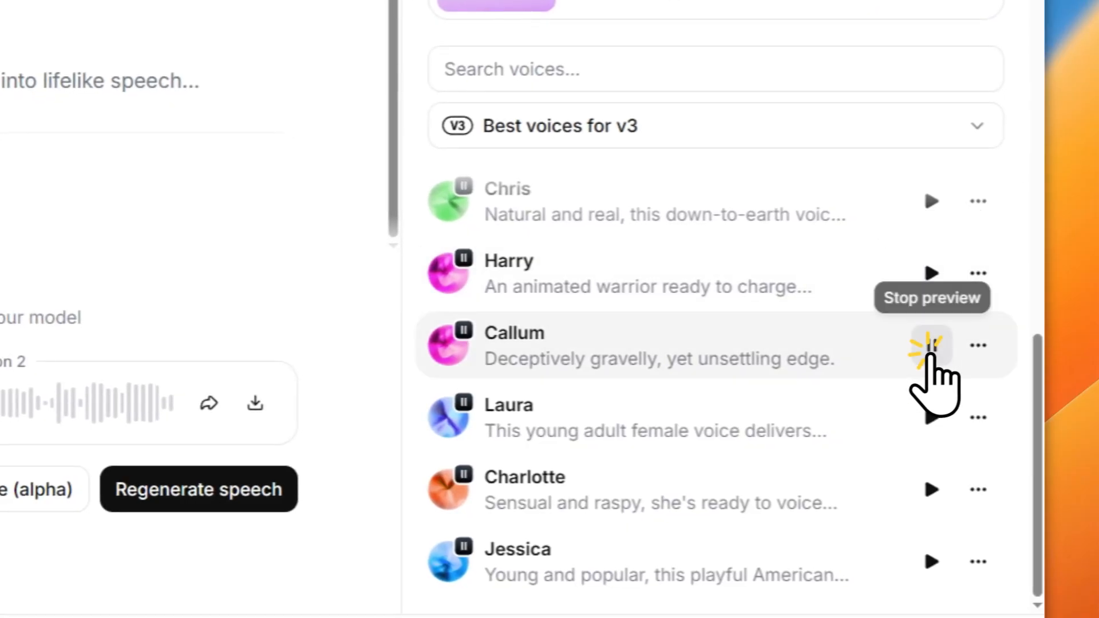
pyautogui.click(933, 346)
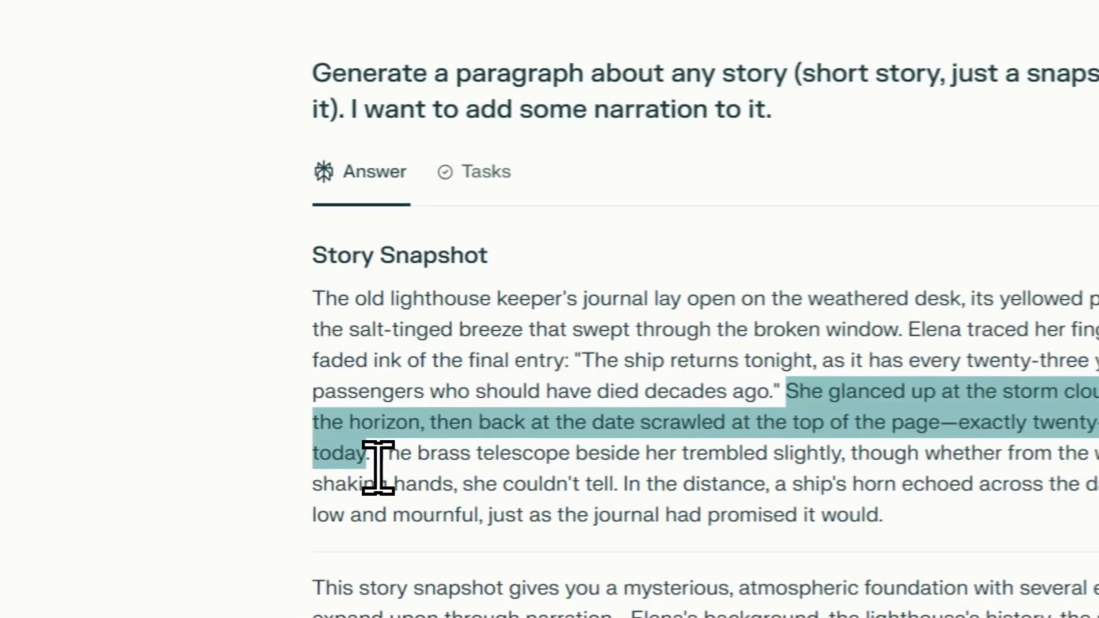
# Step: Paste the storm-clouds sentence into Callum's block with an [excited] tag before it
pyautogui.click(729, 41)
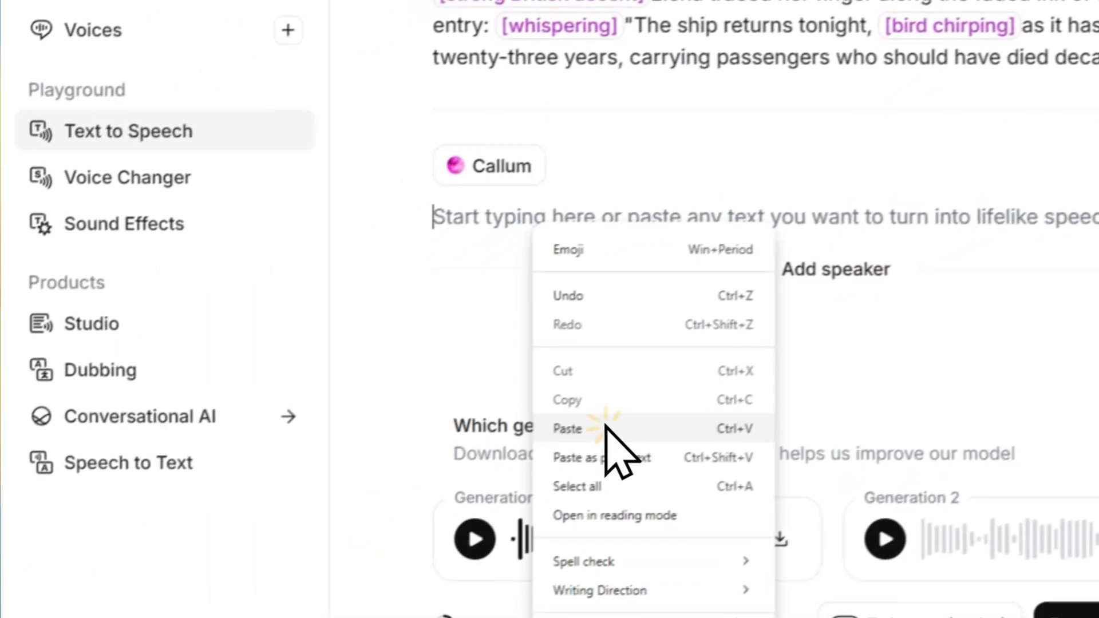
pyautogui.click(568, 428)
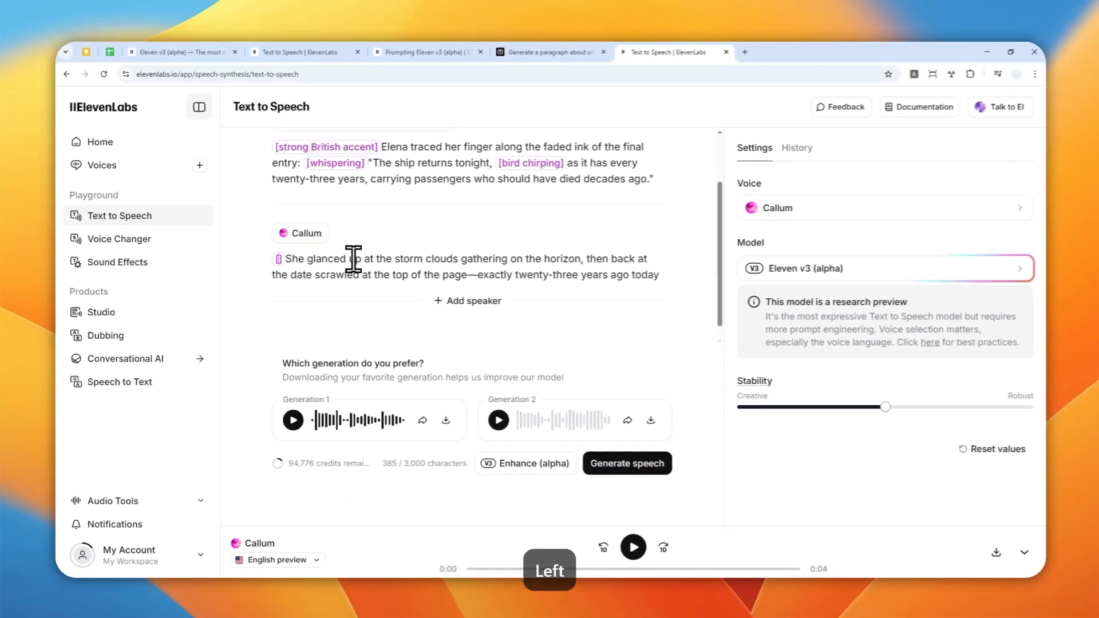
pyautogui.write('[excited]')
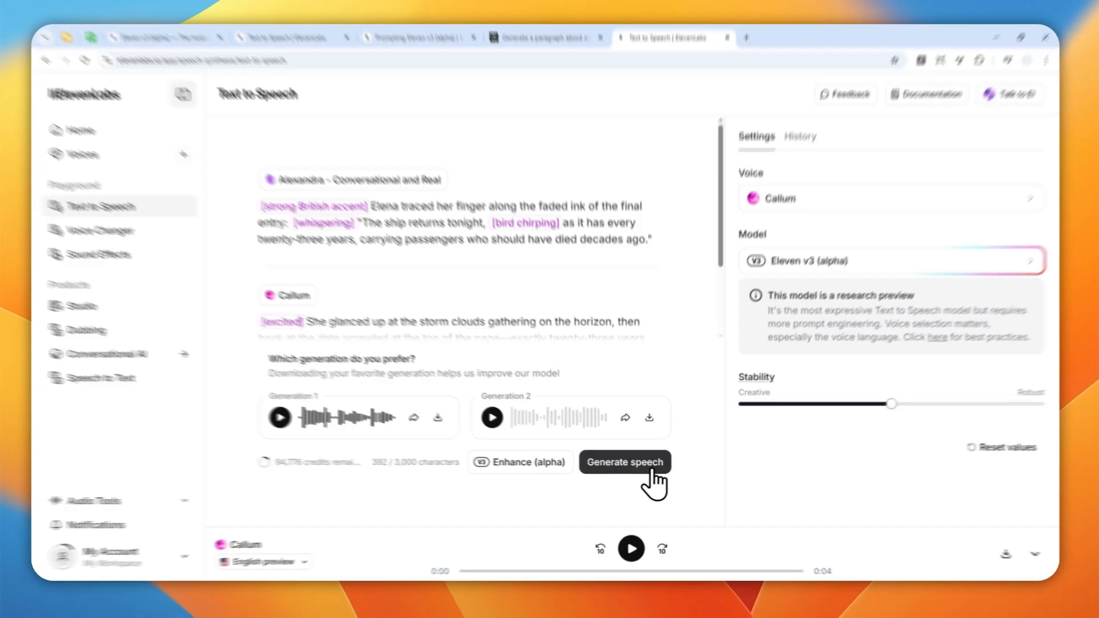
# Step: Generate the two-speaker narration with Alexandra and Callum
pyautogui.click(623, 462)
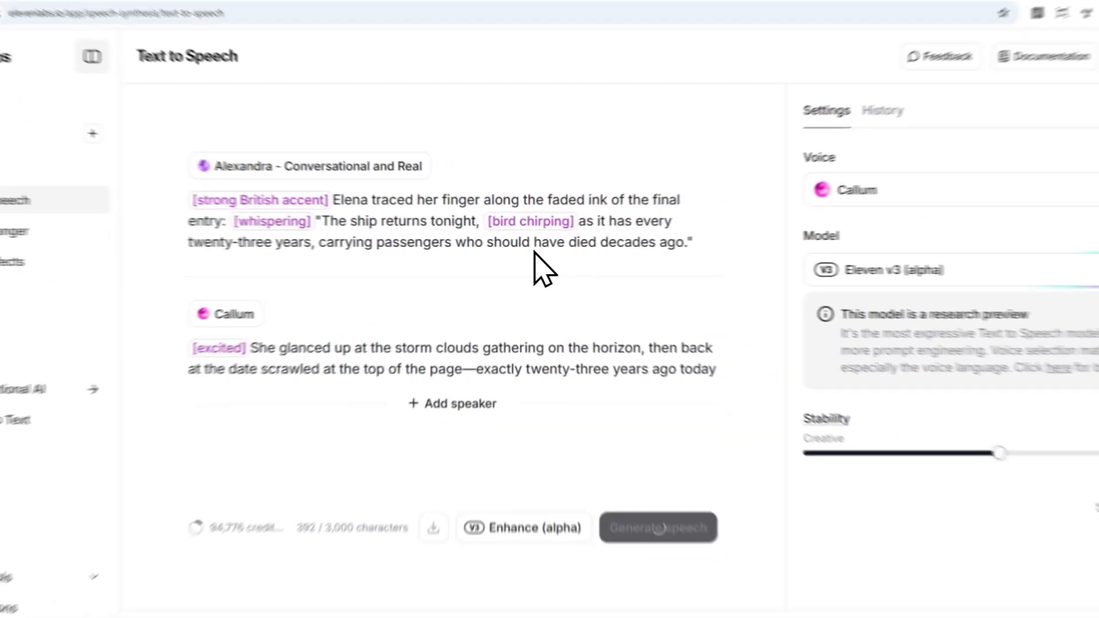
pyautogui.click(658, 527)
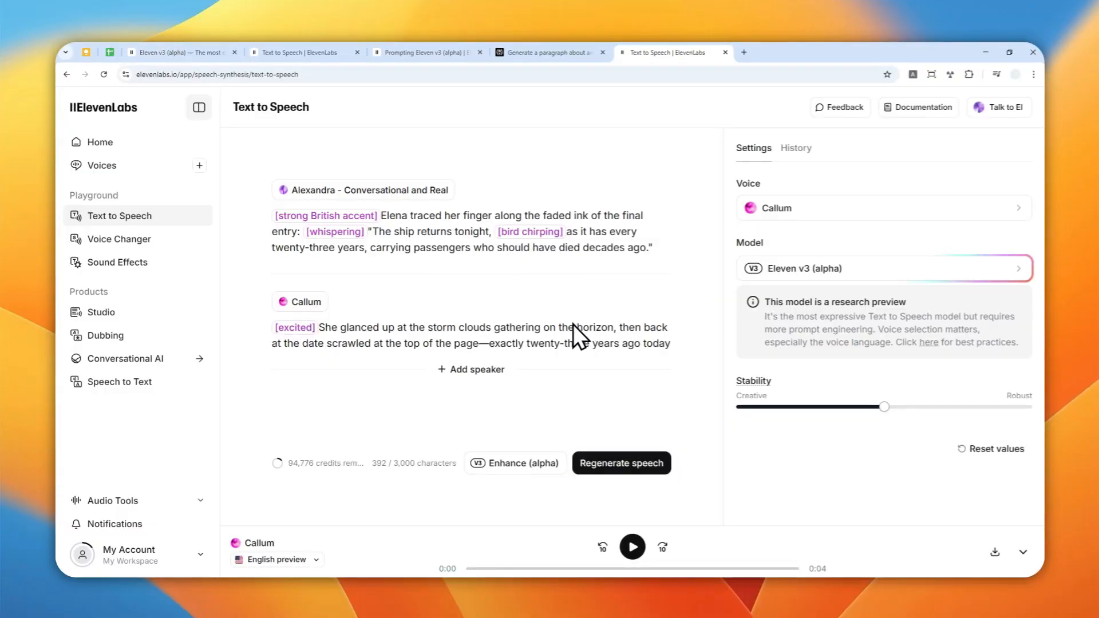
pyautogui.click(619, 463)
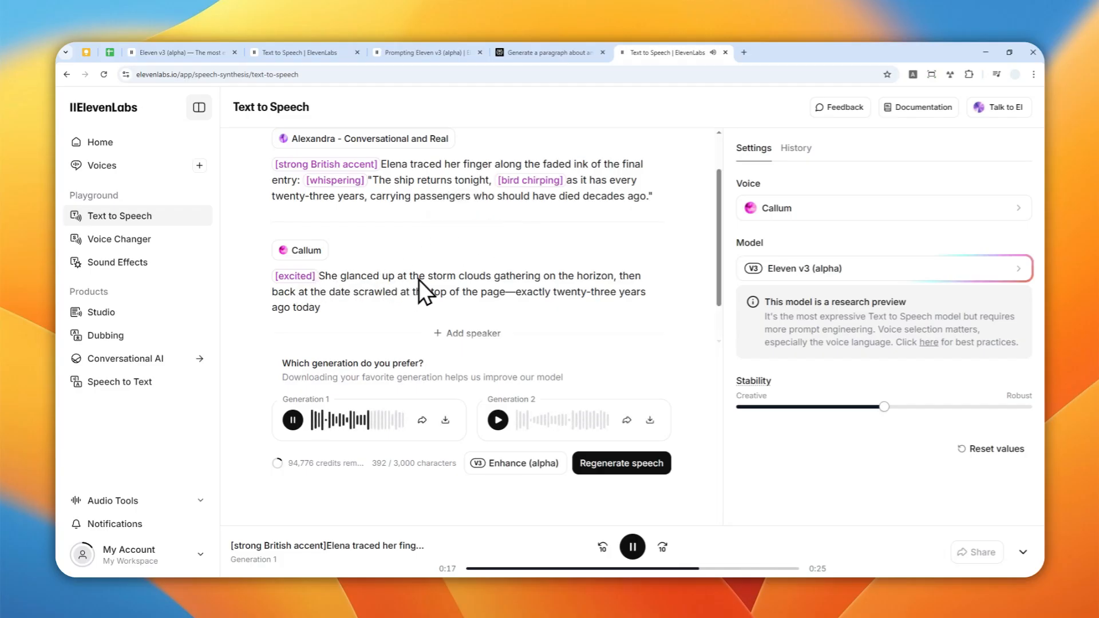
pyautogui.moveTo(466, 287)
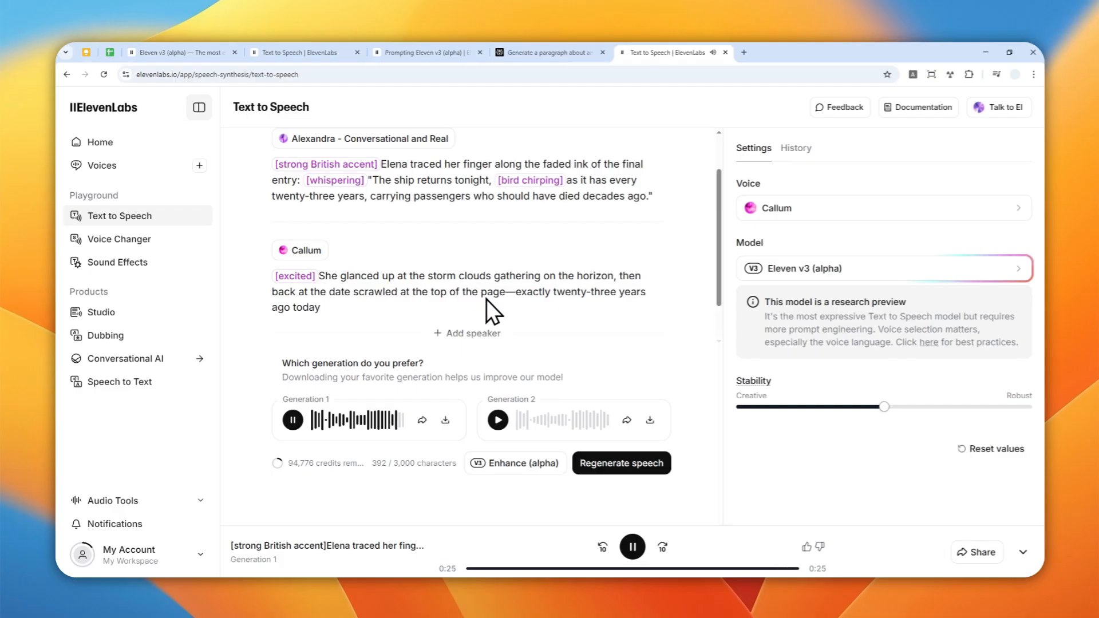
pyautogui.moveTo(459, 324)
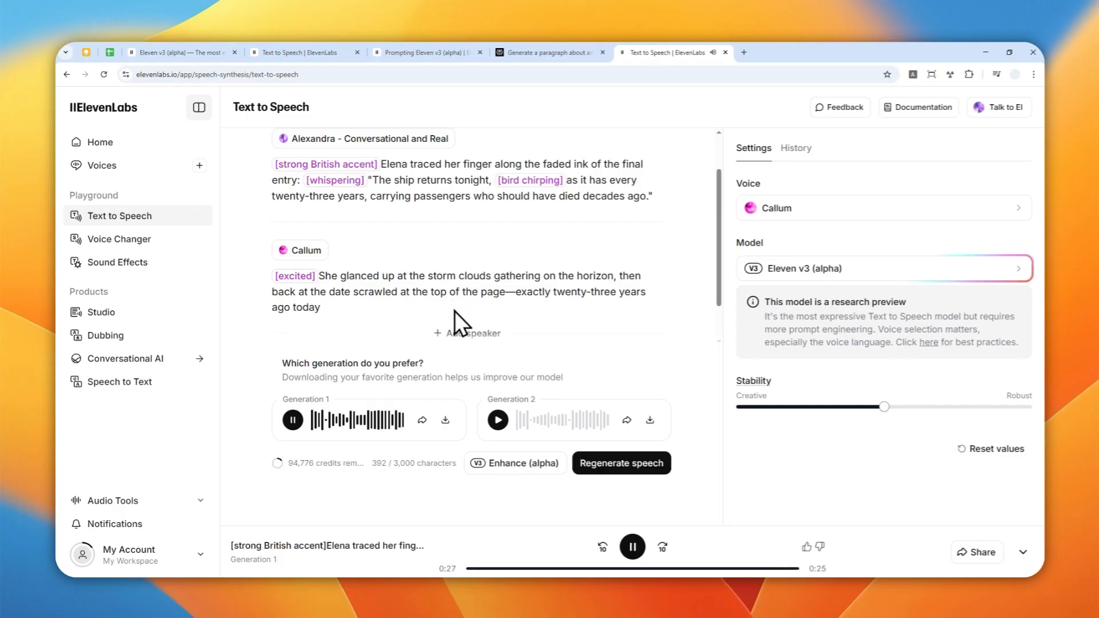
pyautogui.moveTo(407, 343)
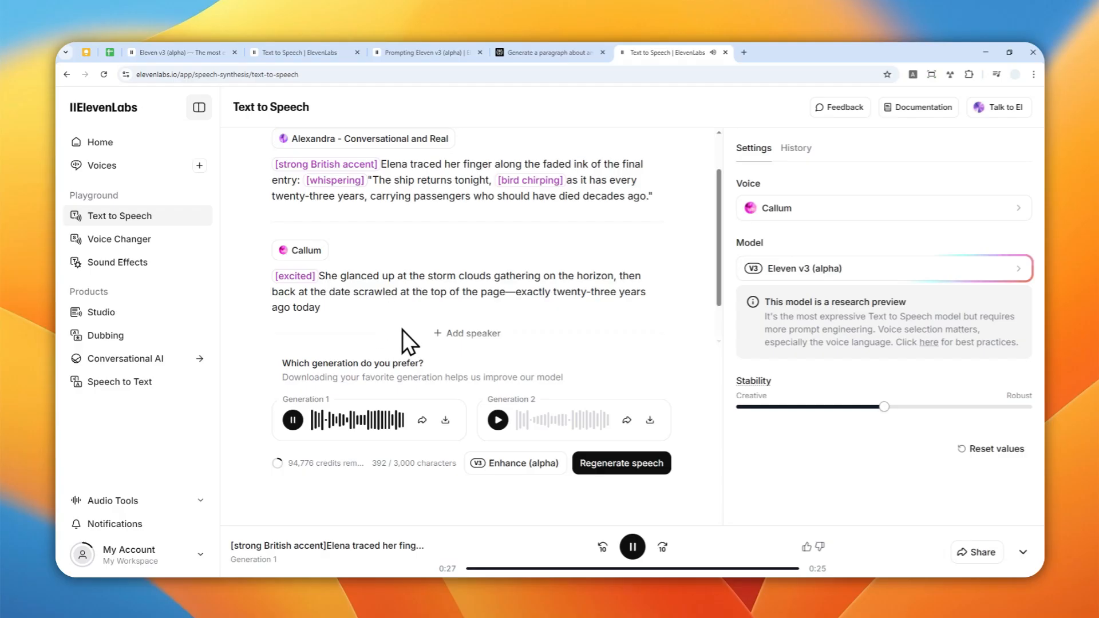
pyautogui.moveTo(522, 208)
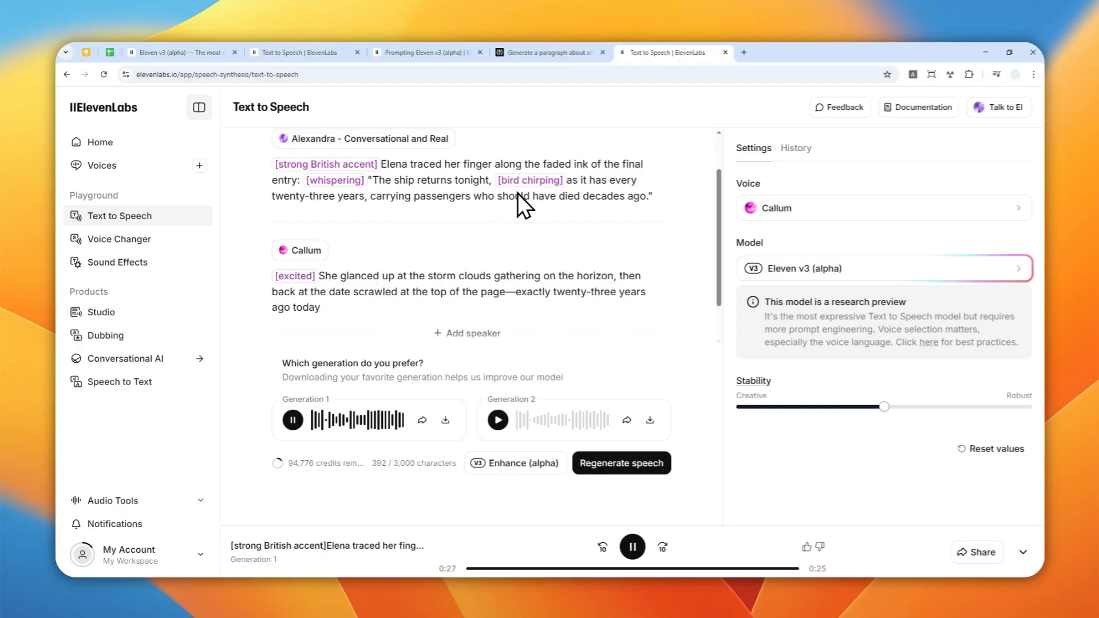
pyautogui.moveTo(554, 274)
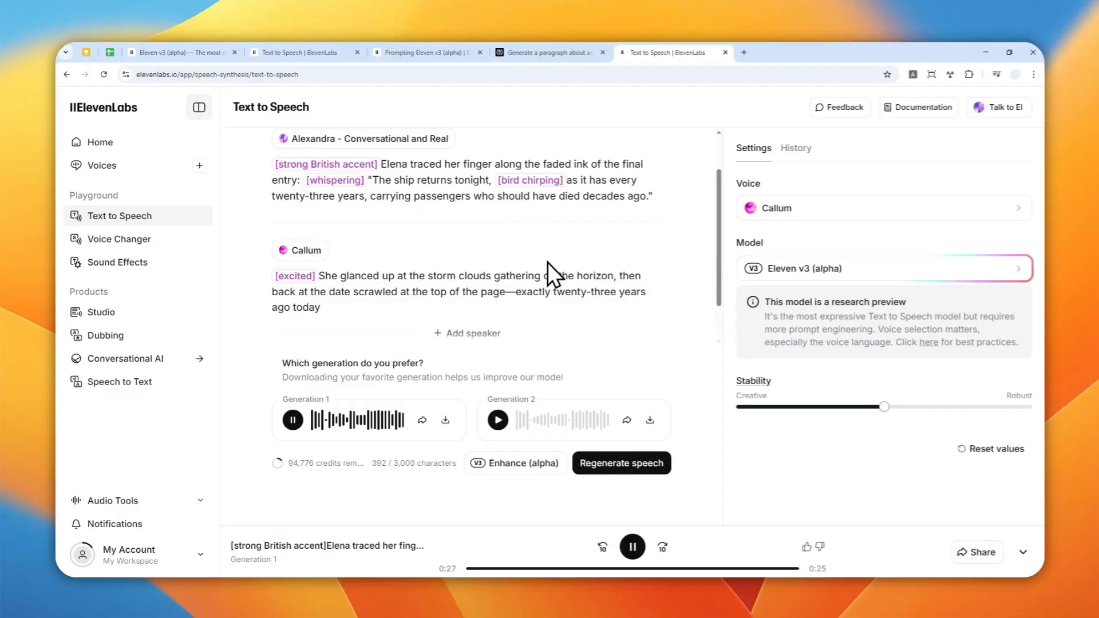
# Step: Run Enhance (alpha) so Alexandra's paragraph gains an eerie tag and exclamatory ending
pyautogui.scroll(-3)
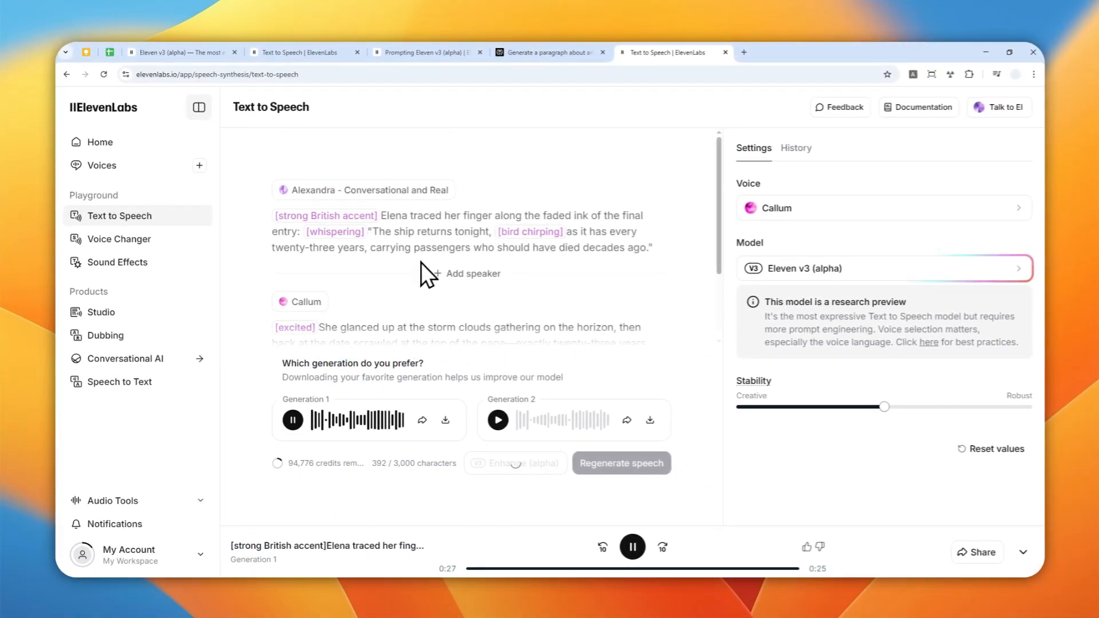
pyautogui.moveTo(449, 290)
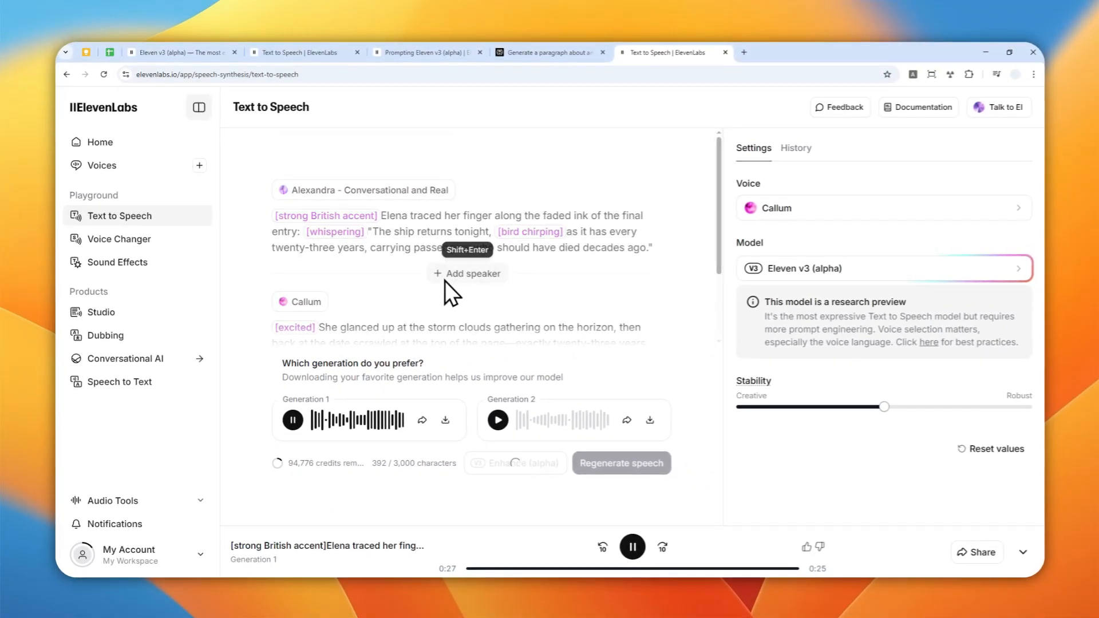
pyautogui.moveTo(400, 274)
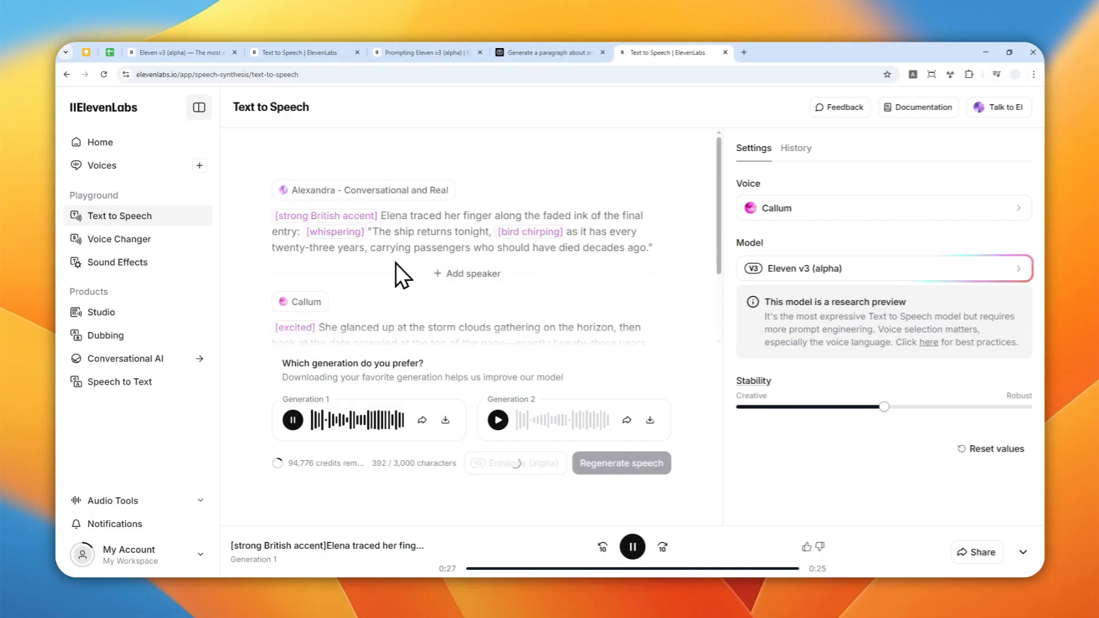
pyautogui.moveTo(479, 283)
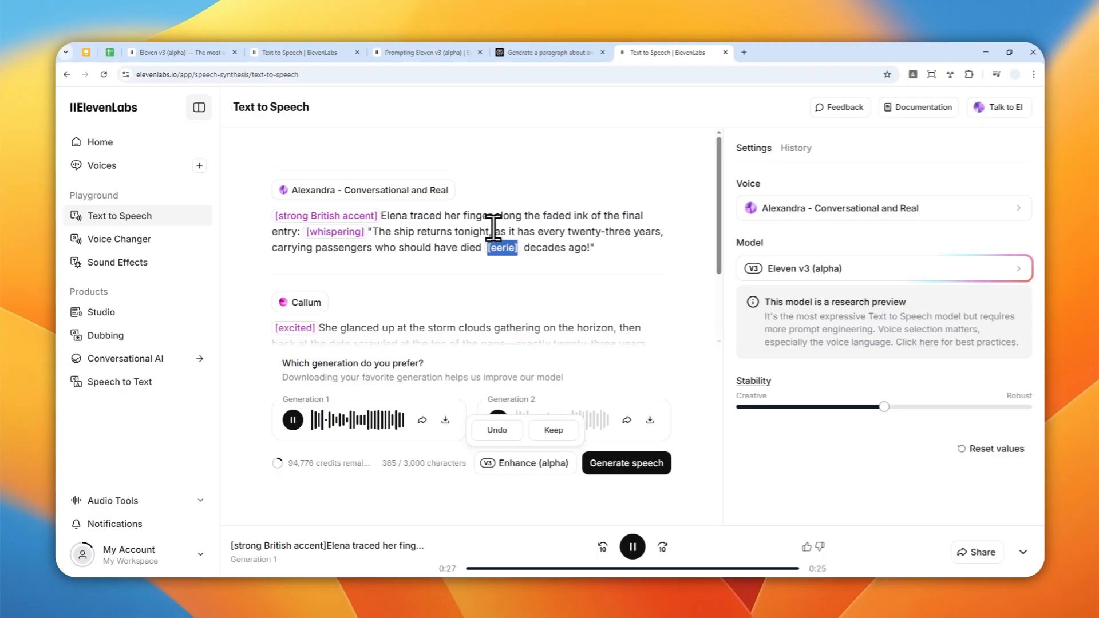
pyautogui.moveTo(527, 217)
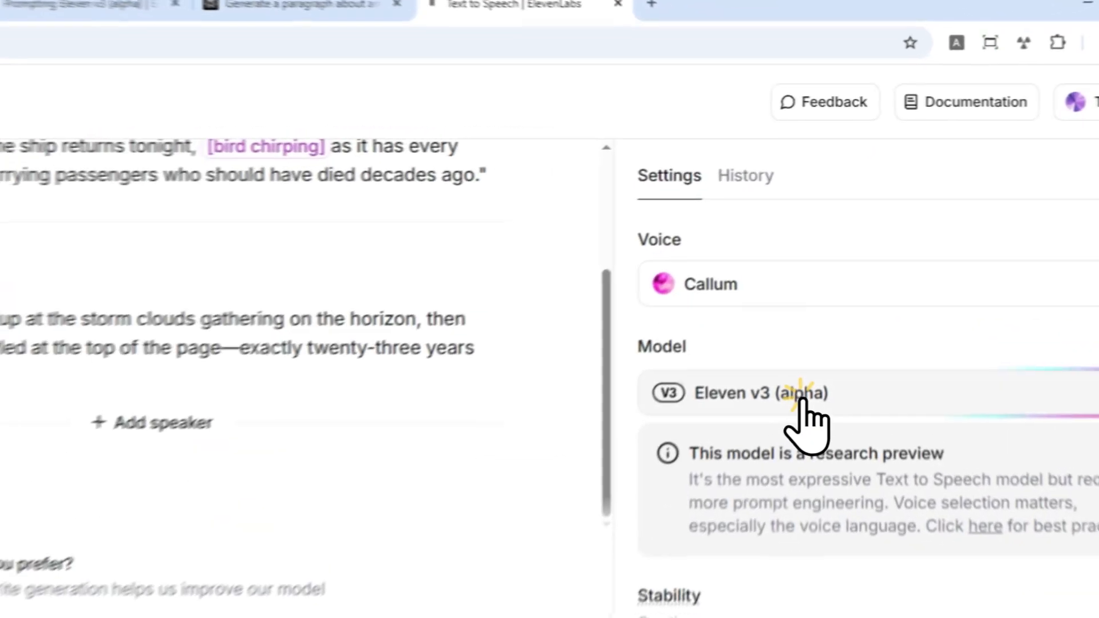
# Step: Undo the enhancement and confirm the model is Eleven v3 (alpha)
pyautogui.click(757, 393)
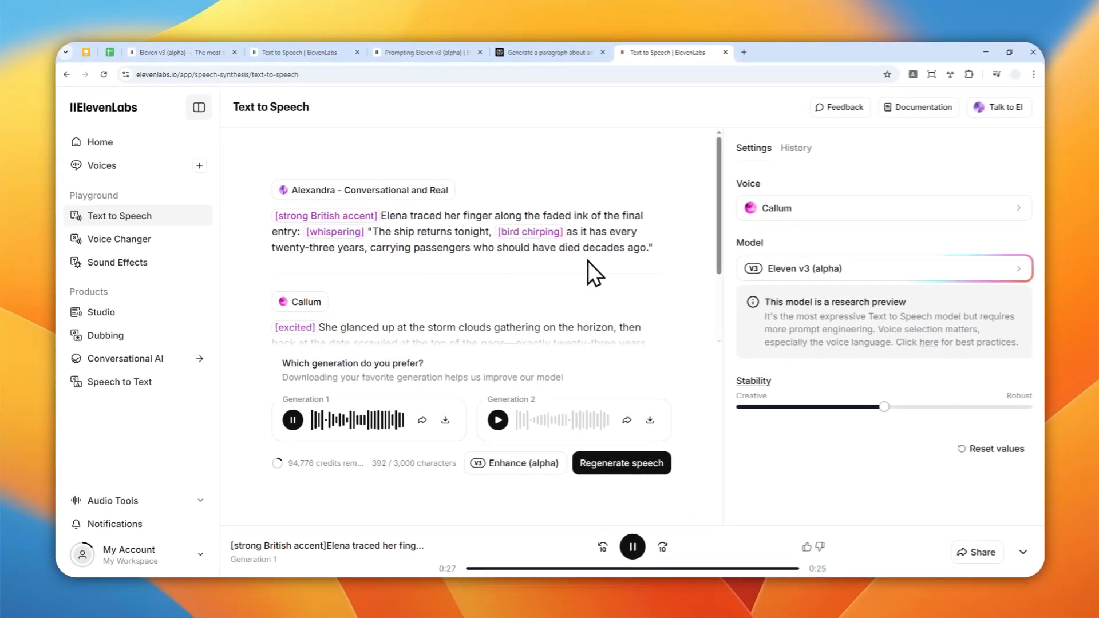
pyautogui.moveTo(691, 261)
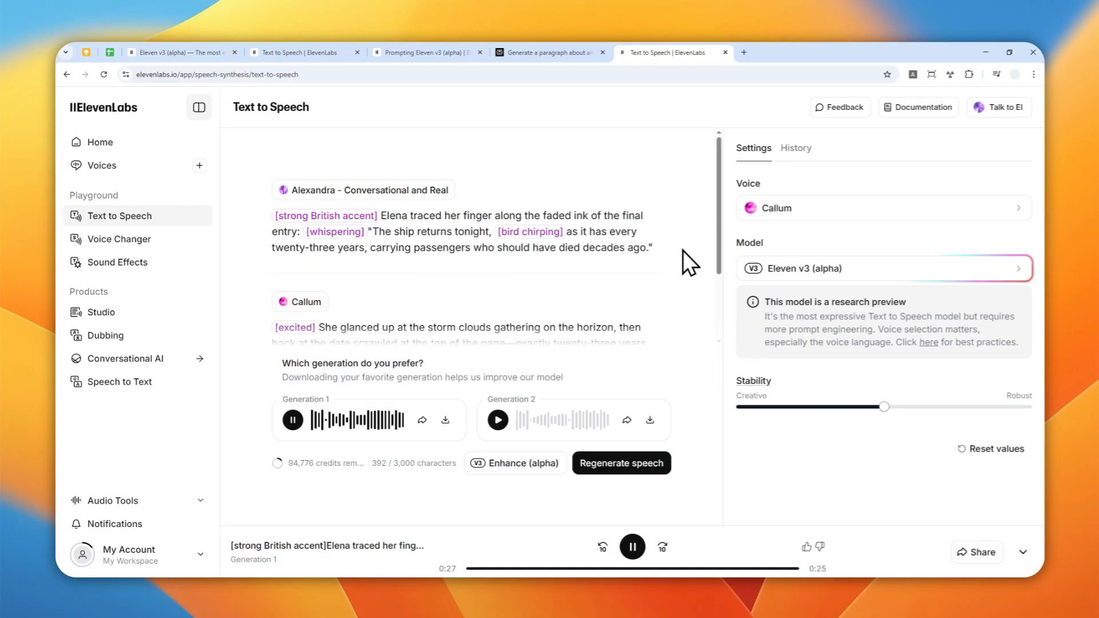
pyautogui.moveTo(663, 251)
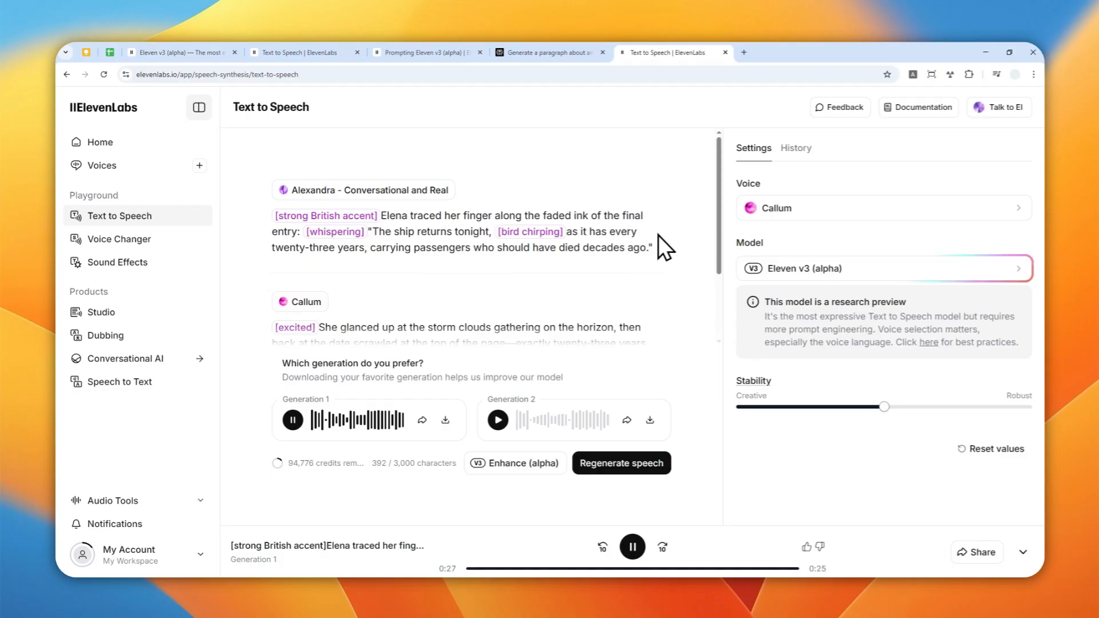